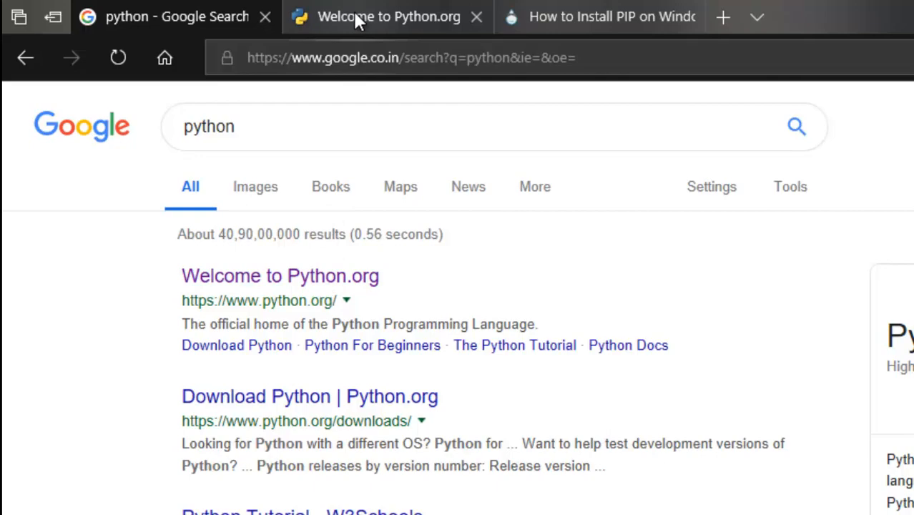
# Step: Go to python.org's Python Releases for Windows page through the Downloads menu
pyautogui.click(388, 17)
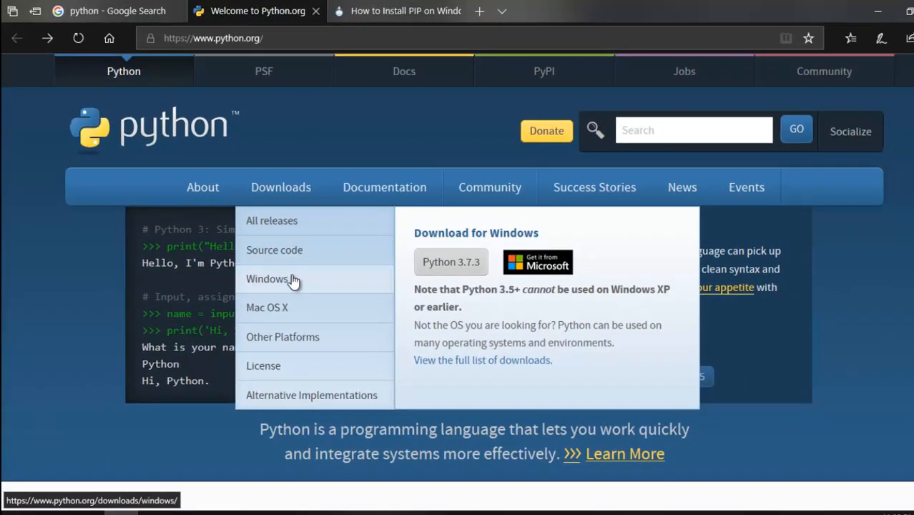
pyautogui.click(268, 278)
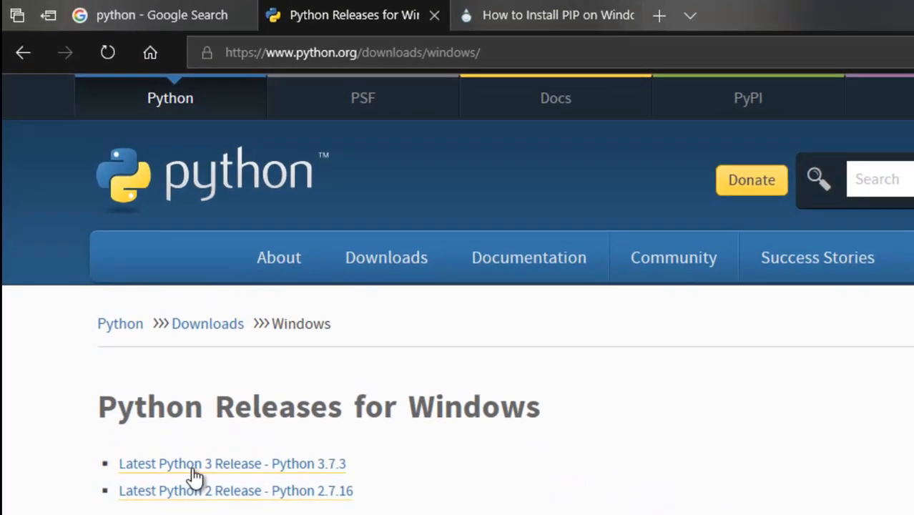
# Step: Open the Python 3.7.3 release page and scroll down to its Files table
pyautogui.click(233, 464)
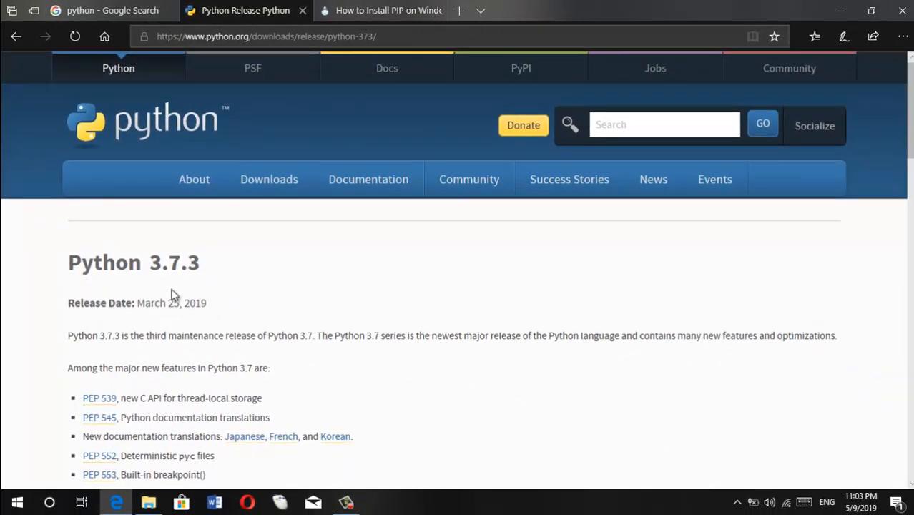
pyautogui.scroll(-3)
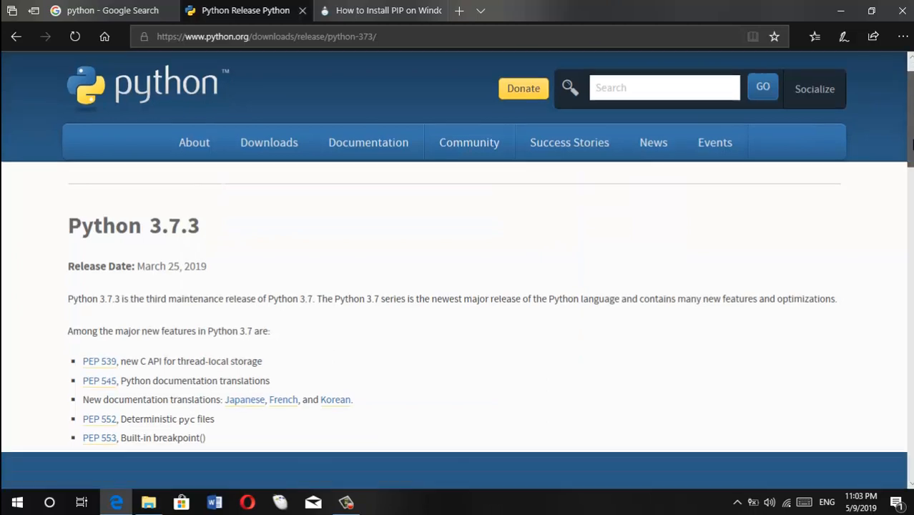
pyautogui.scroll(-3)
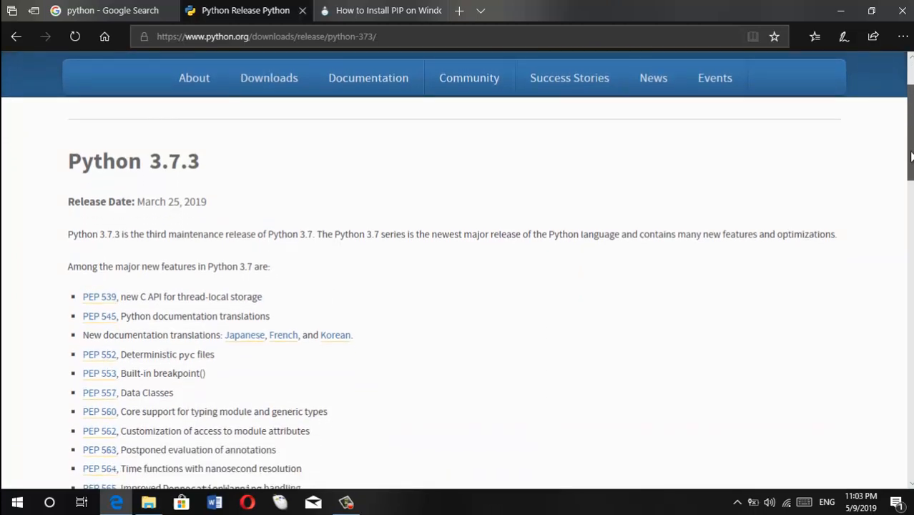
pyautogui.scroll(-3)
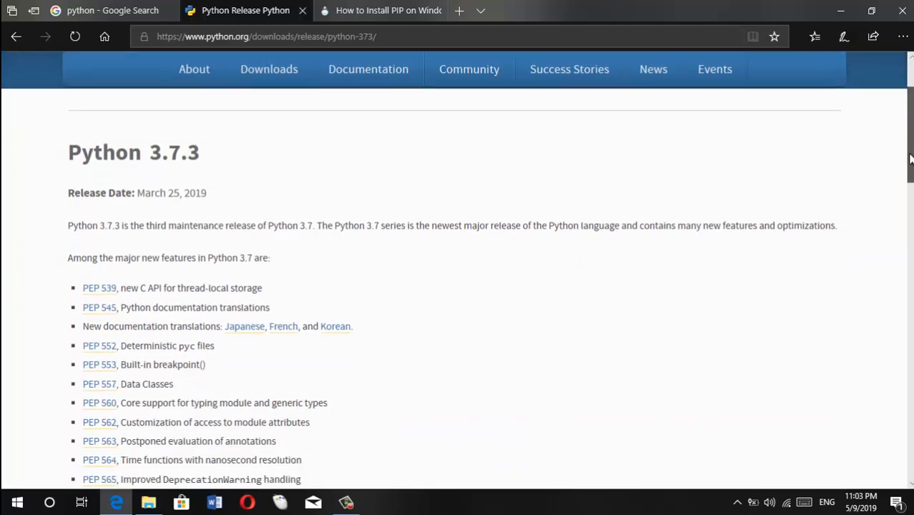
pyautogui.scroll(-3)
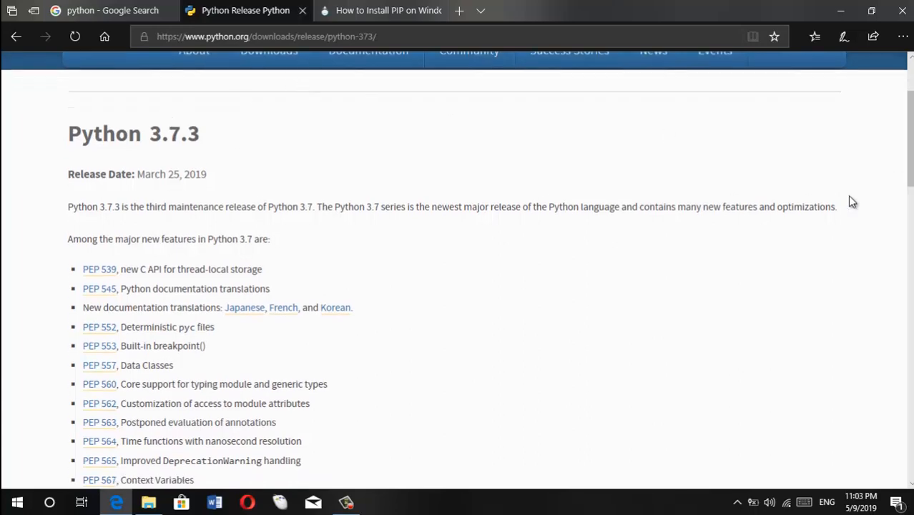
pyautogui.scroll(-3)
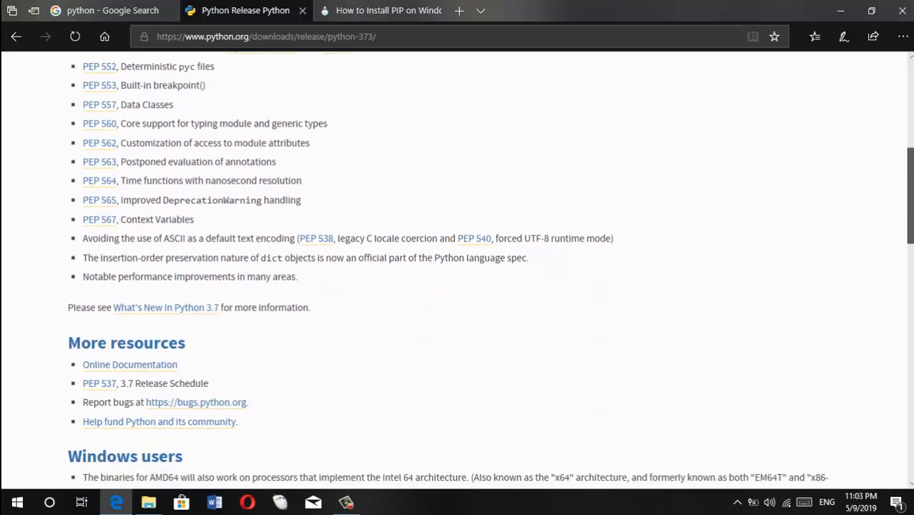
pyautogui.scroll(-3)
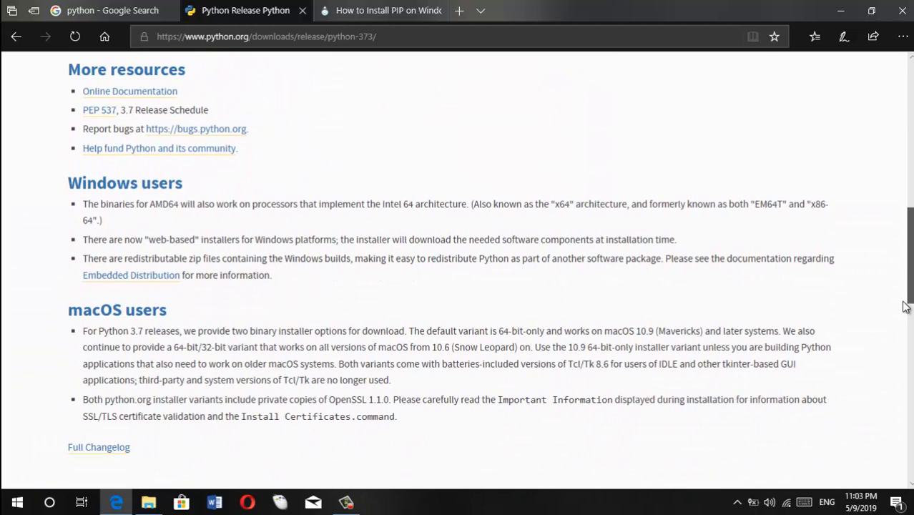
pyautogui.scroll(-3)
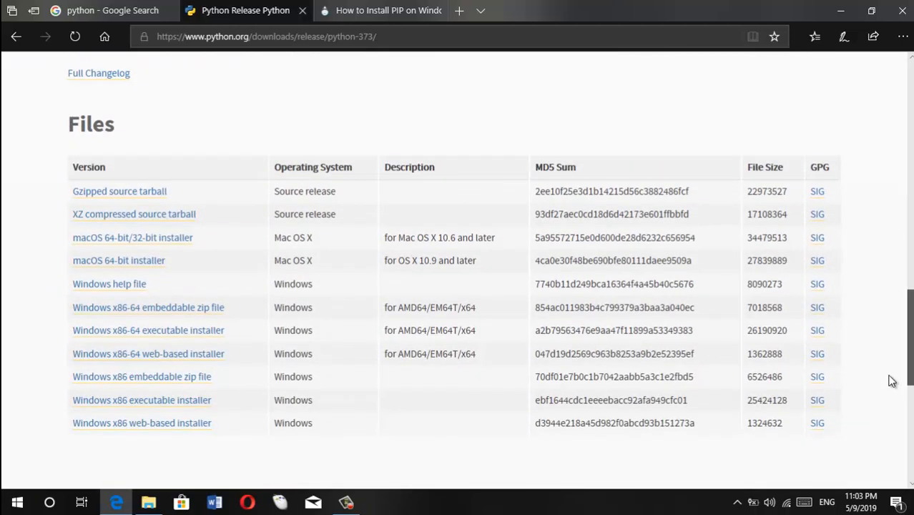
pyautogui.scroll(-3)
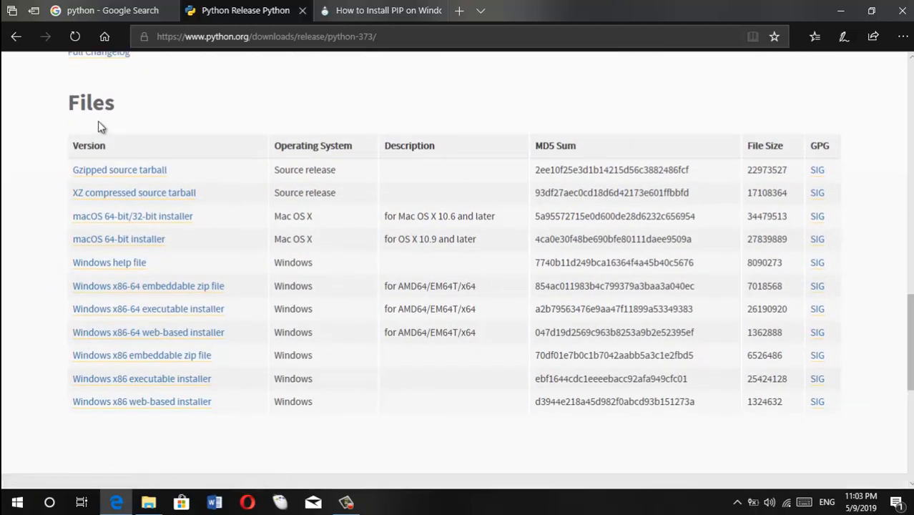
pyautogui.moveTo(161, 267)
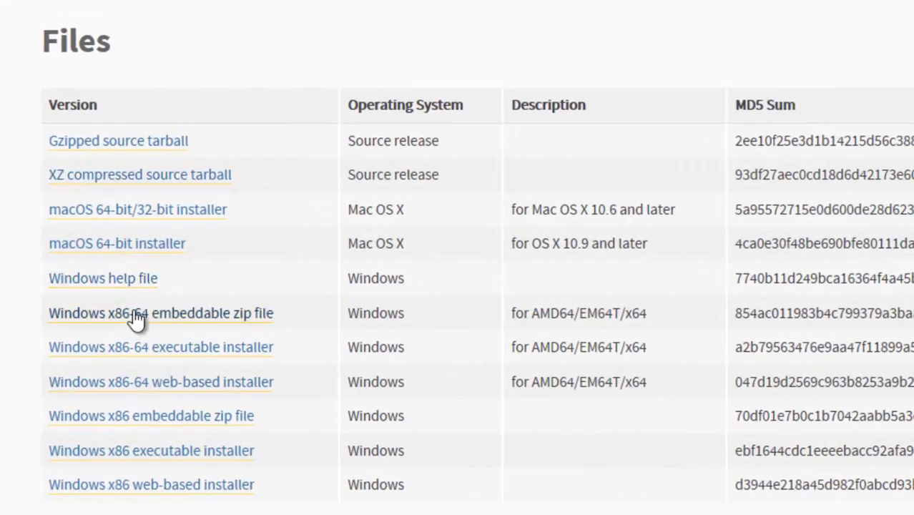
pyautogui.moveTo(135, 400)
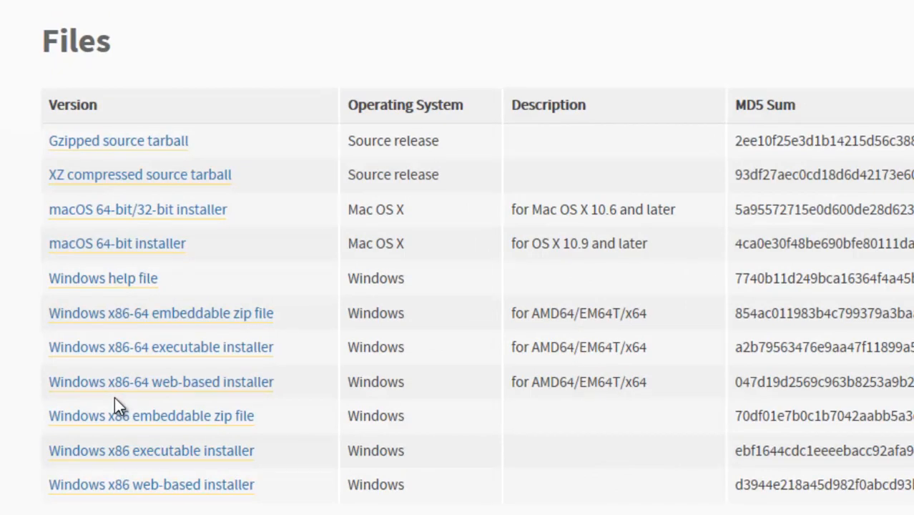
pyautogui.moveTo(143, 364)
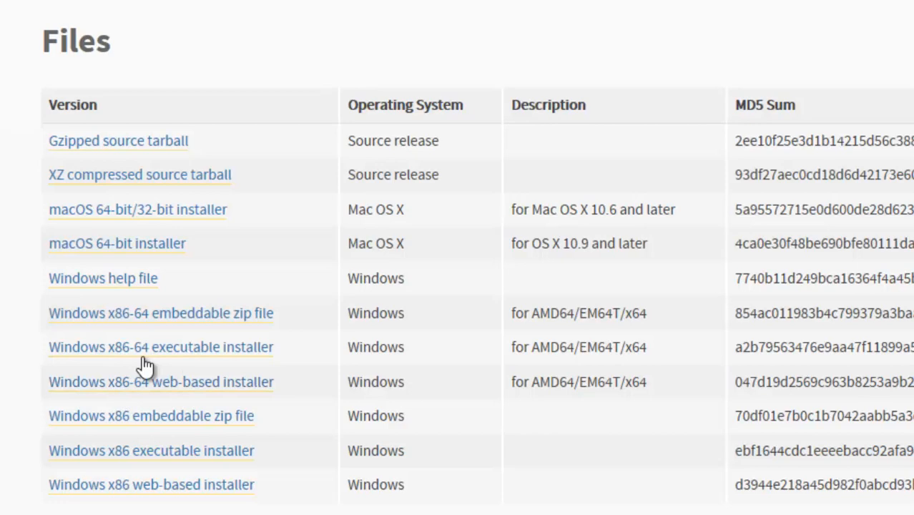
pyautogui.moveTo(140, 361)
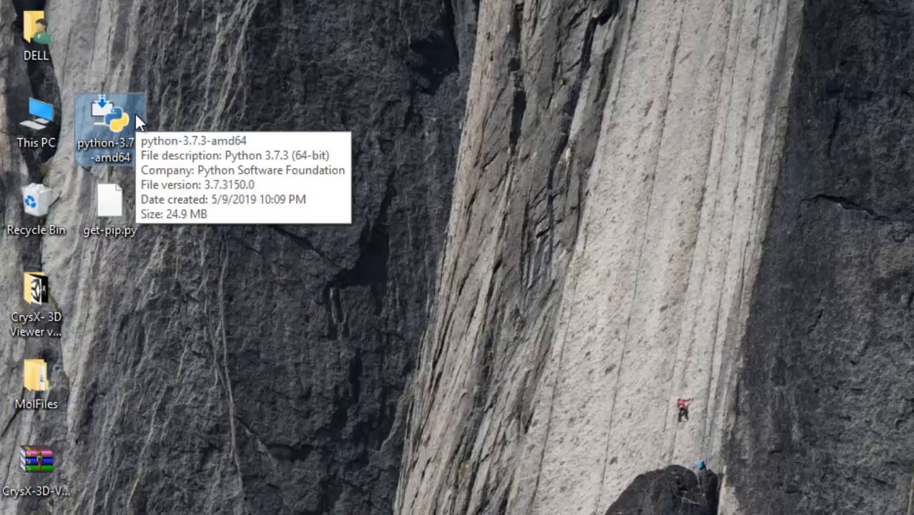
# Step: Run python-3.7.3-amd64 and install with defaults and 'Add Python 3.7 to PATH' ticked
pyautogui.doubleClick(110, 122)
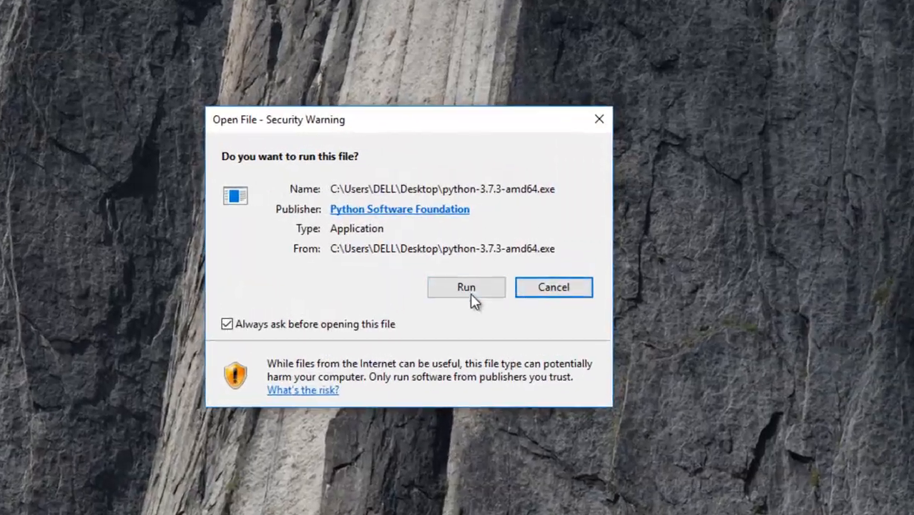
pyautogui.click(466, 287)
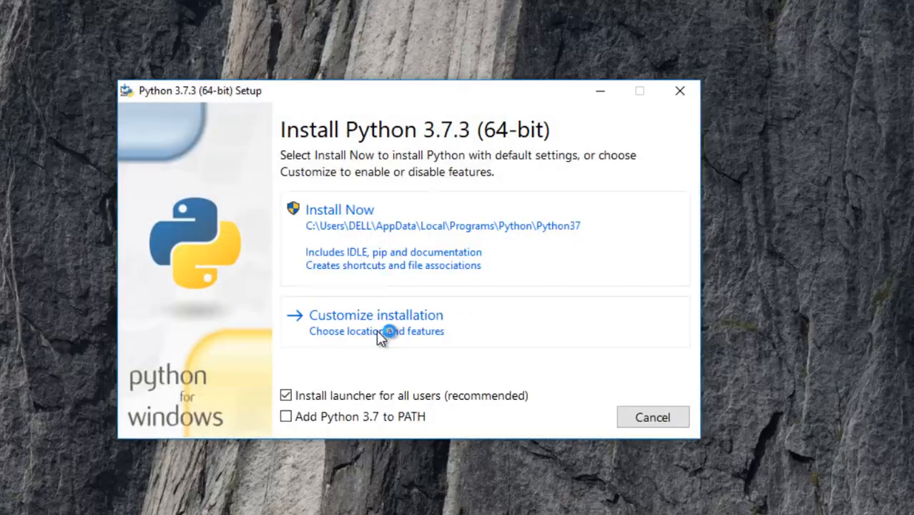
pyautogui.moveTo(384, 285)
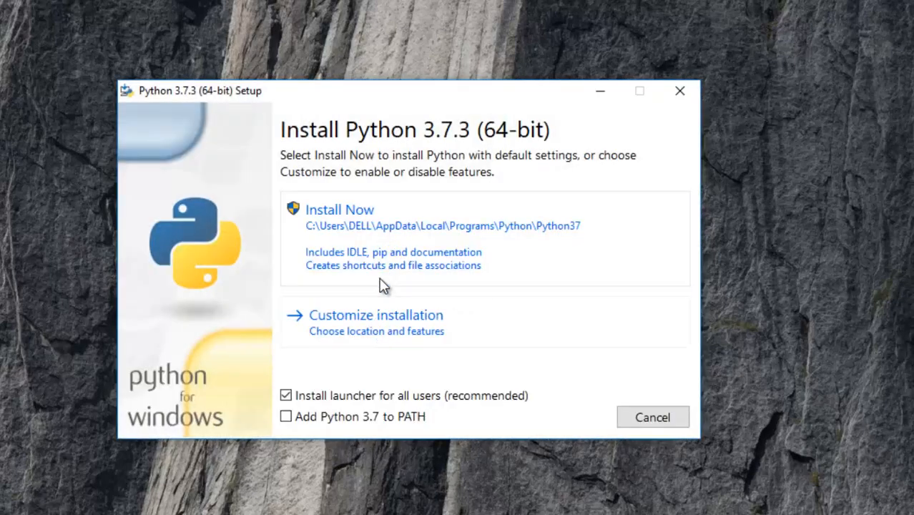
pyautogui.moveTo(382, 261)
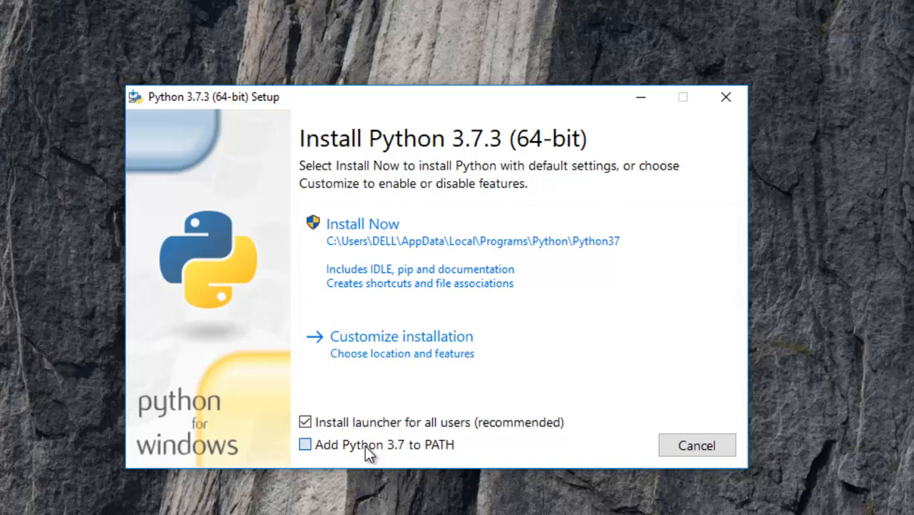
pyautogui.click(305, 444)
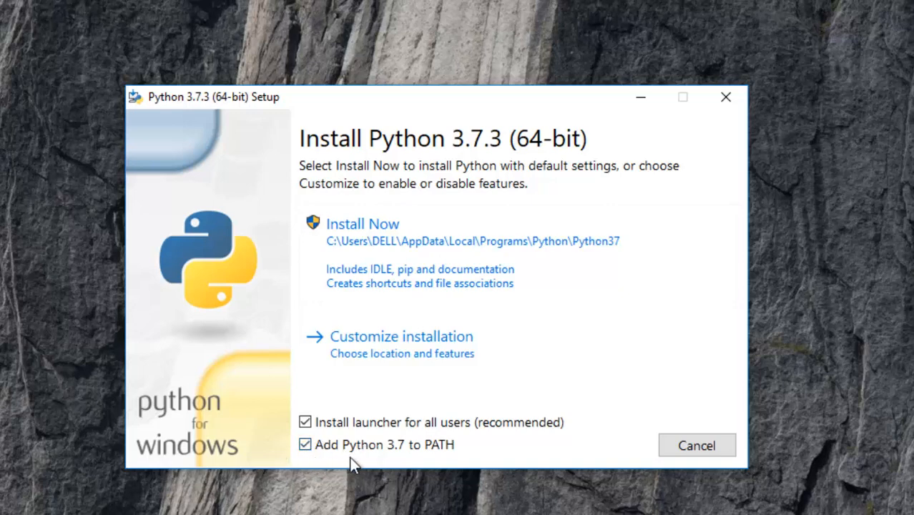
pyautogui.moveTo(383, 454)
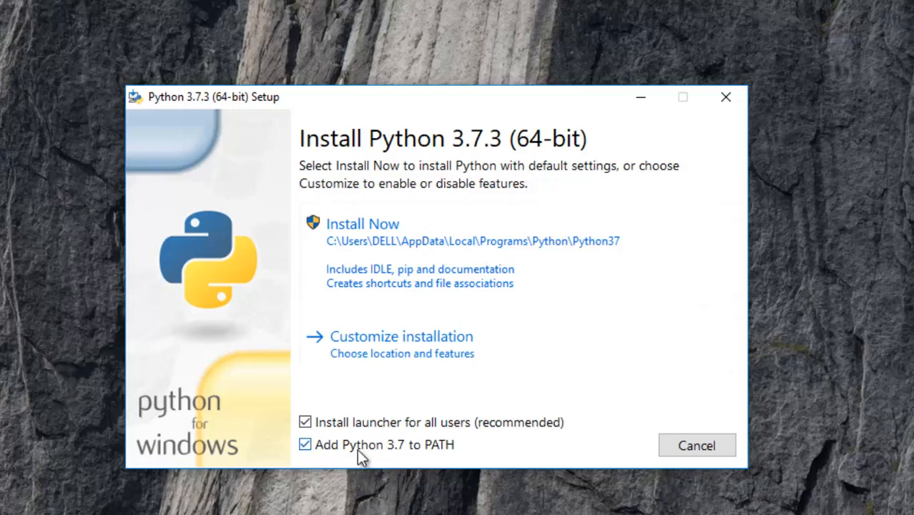
pyautogui.moveTo(363, 223)
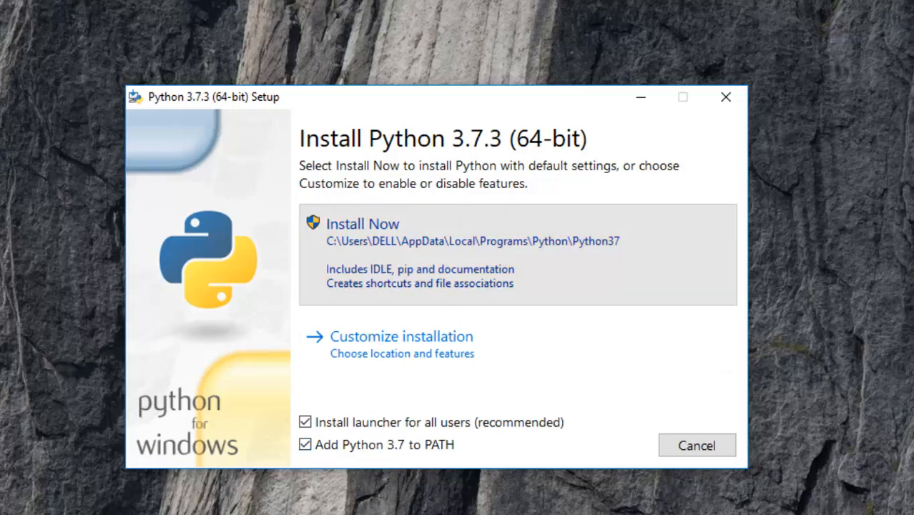
pyautogui.click(363, 224)
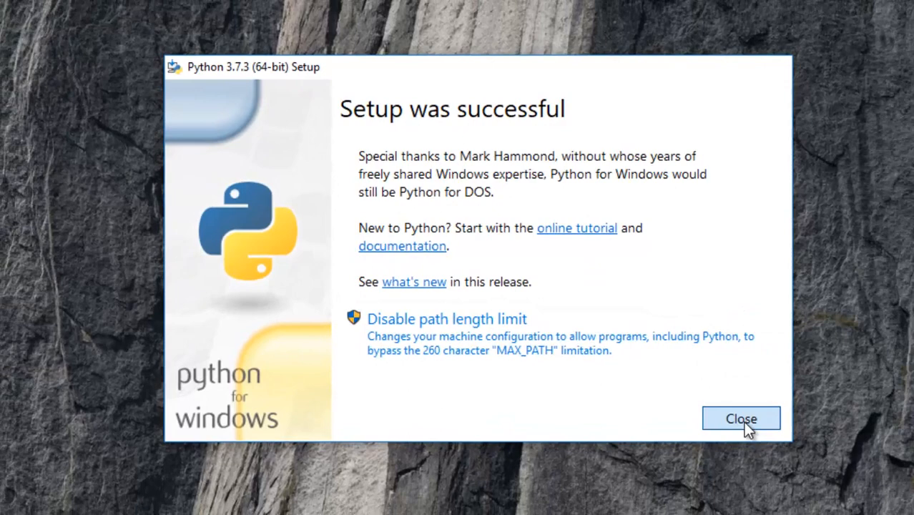
# Step: Close the finished setup and launch the Python 3.7 shell from Start
pyautogui.click(742, 419)
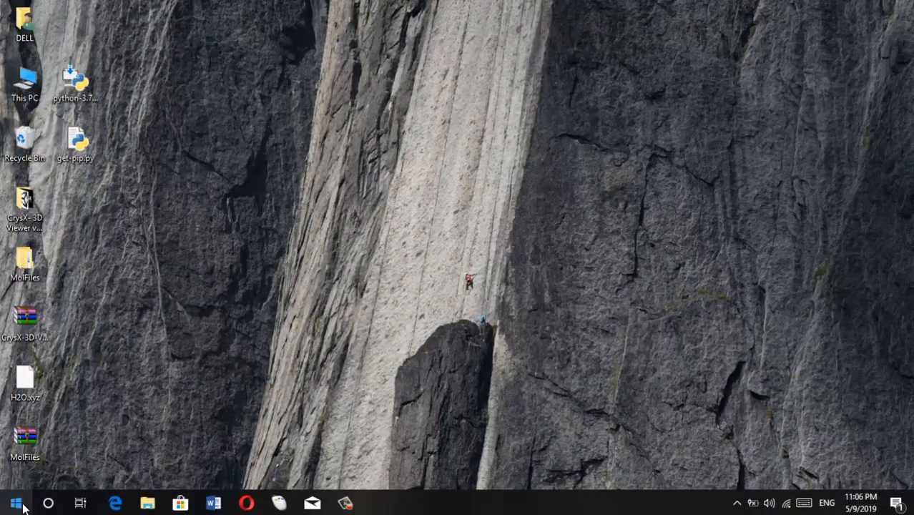
pyautogui.click(16, 503)
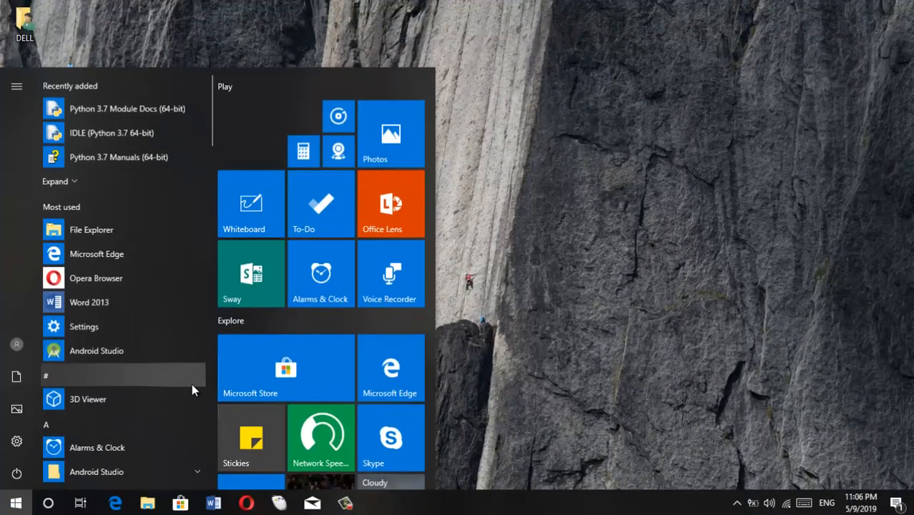
pyautogui.write('PYTHO')
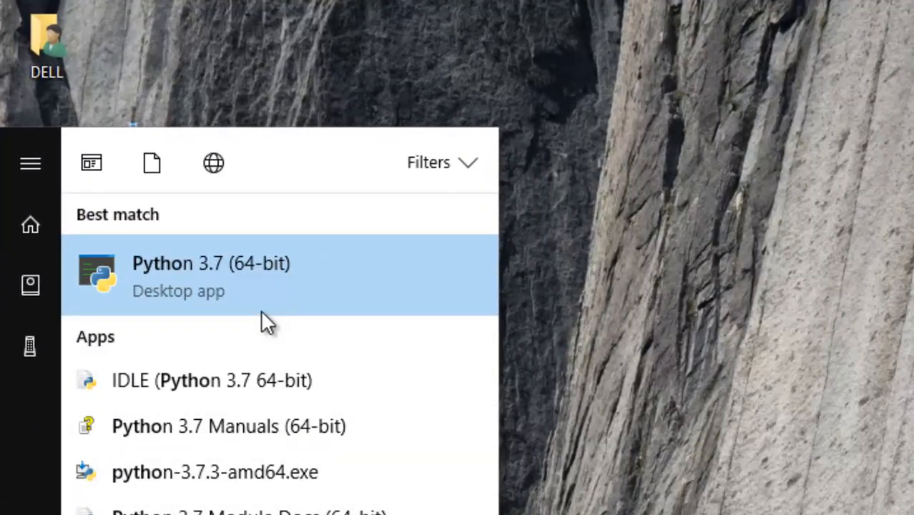
pyautogui.moveTo(218, 307)
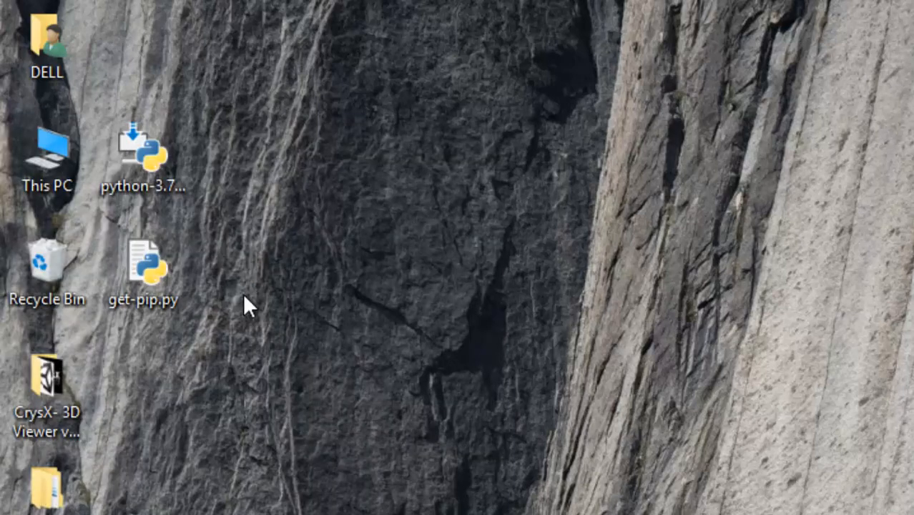
pyautogui.doubleClick(143, 150)
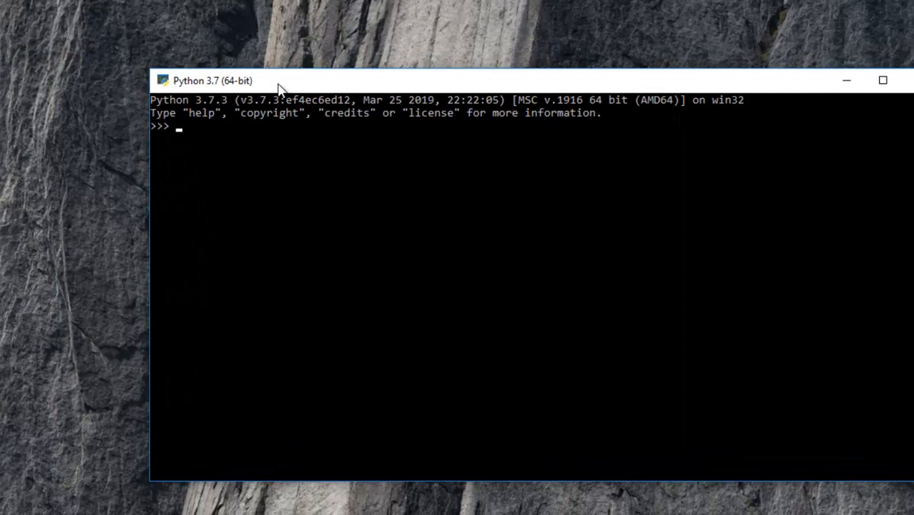
# Step: In the shell, assign A=5 and print(A), which outputs 5
pyautogui.write('A=5')
pyautogui.write('print')
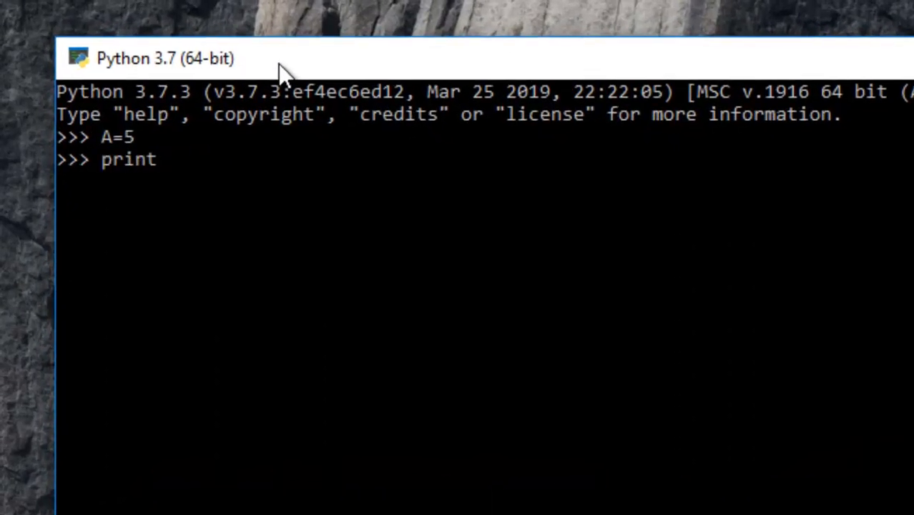
pyautogui.write('(A)')
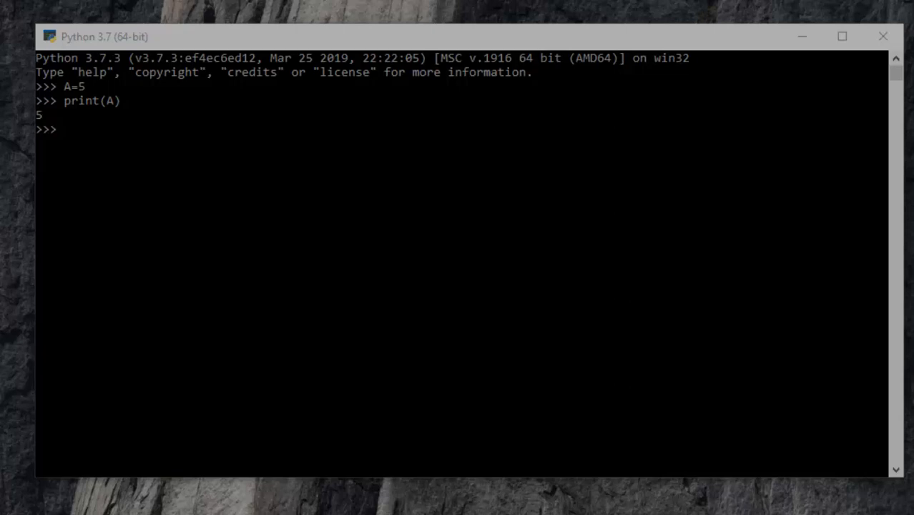
pyautogui.press('Super')
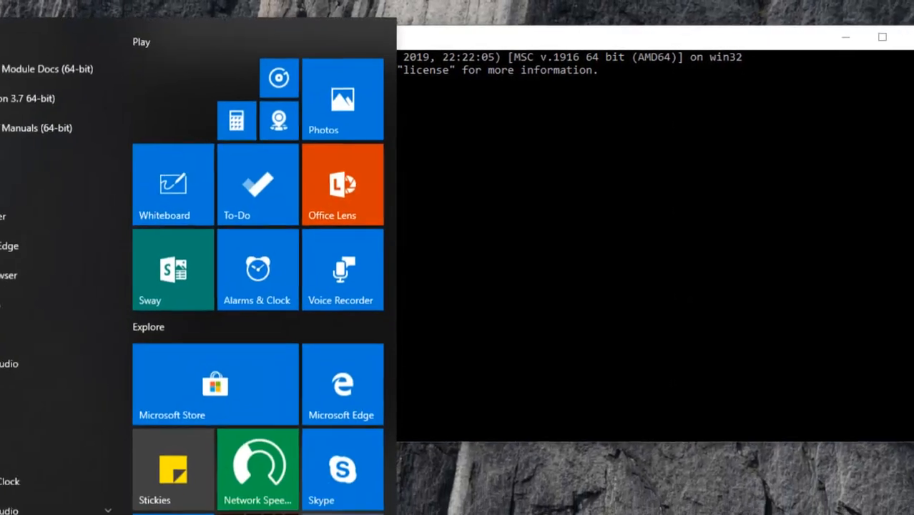
# Step: Open Command Prompt, cd into Desktop and run debug.py to print 27.25
pyautogui.write('cmd')
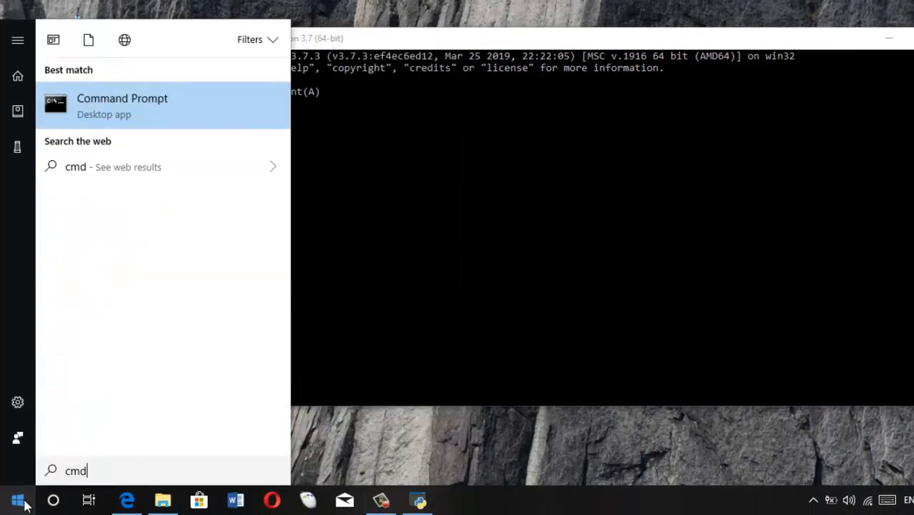
pyautogui.click(121, 106)
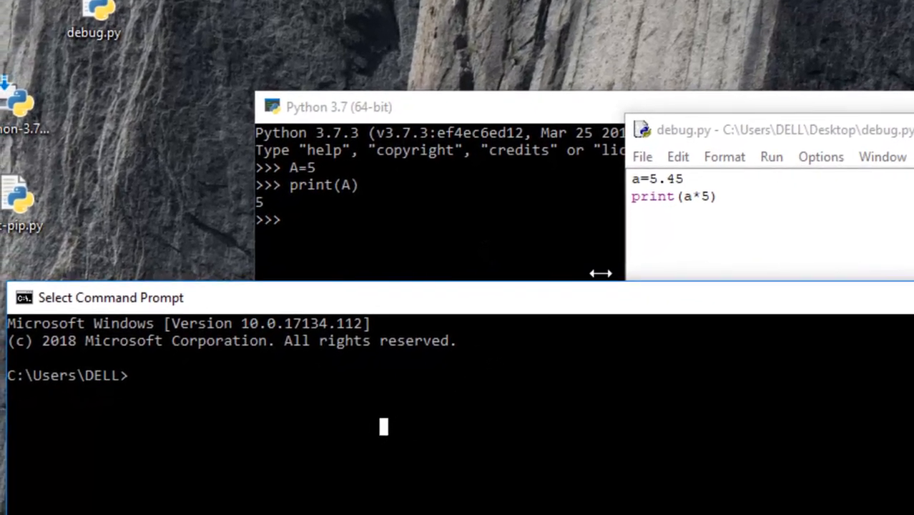
pyautogui.moveTo(462, 397)
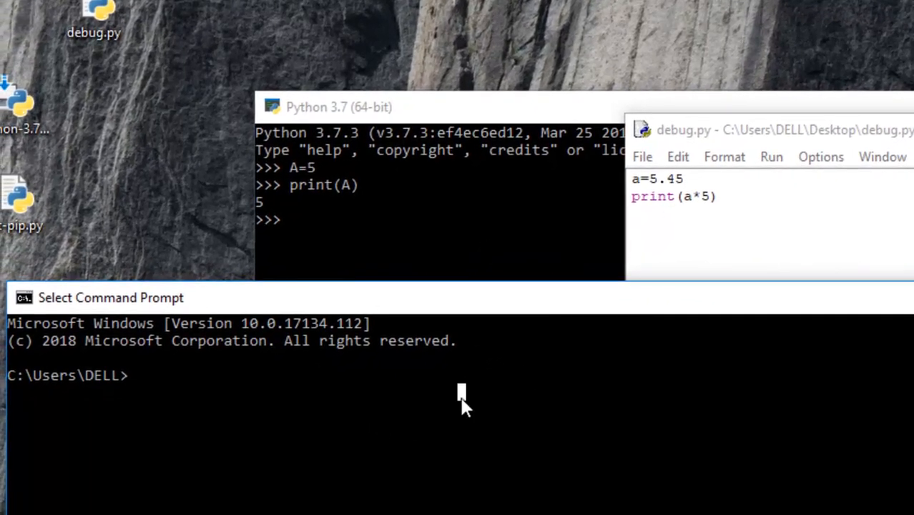
pyautogui.write('cd Desktop')
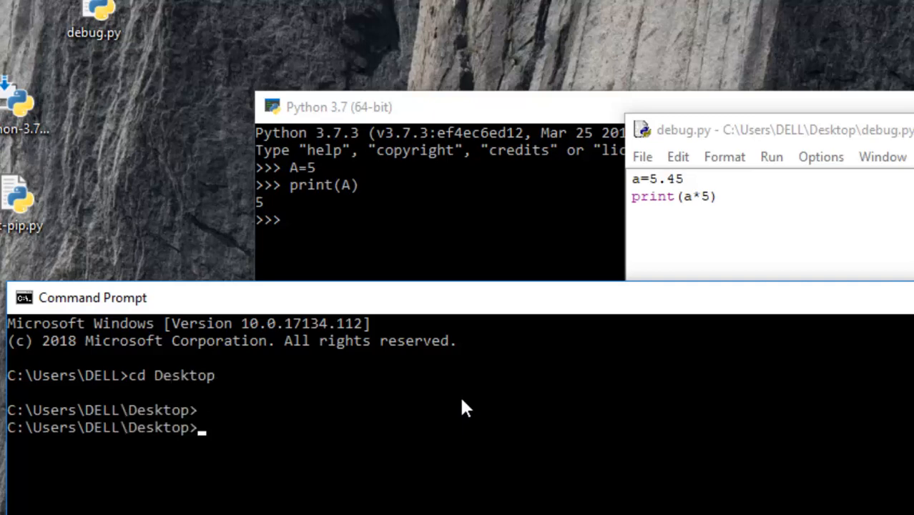
pyautogui.write('cd Desktop')
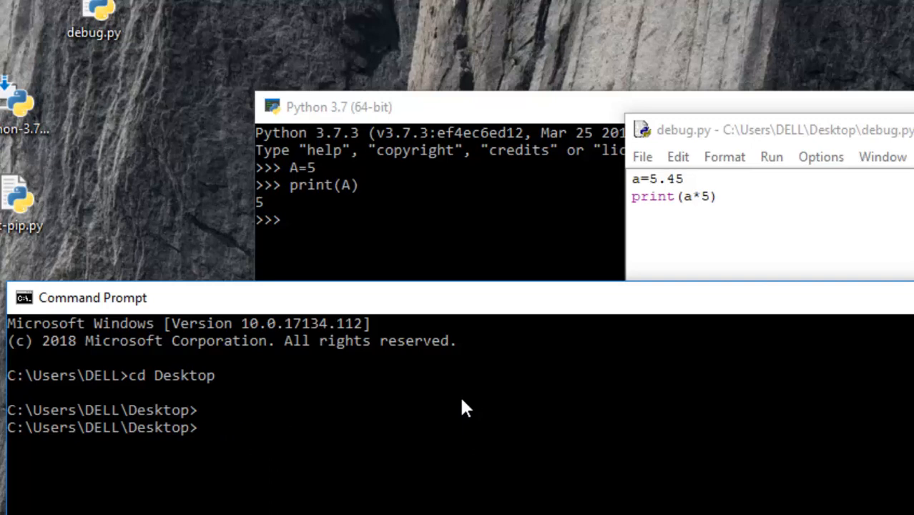
pyautogui.write('debug.py')
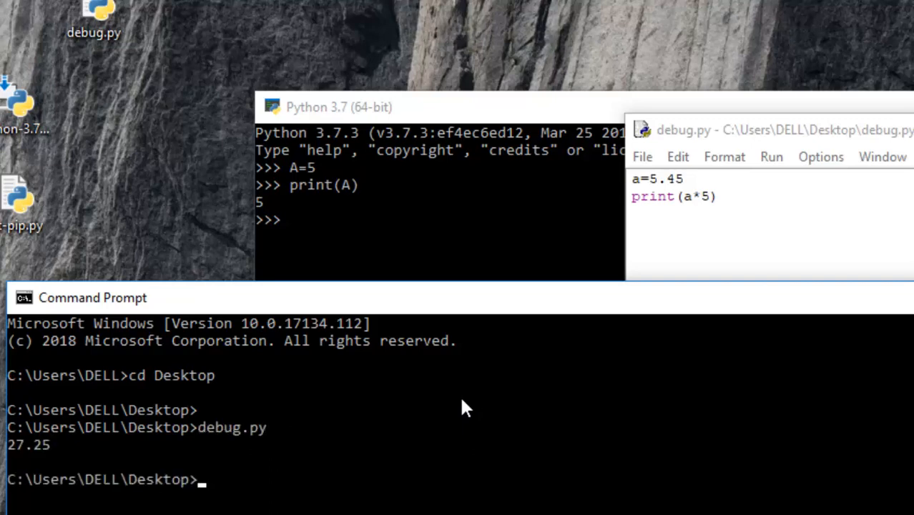
pyautogui.moveTo(331, 331)
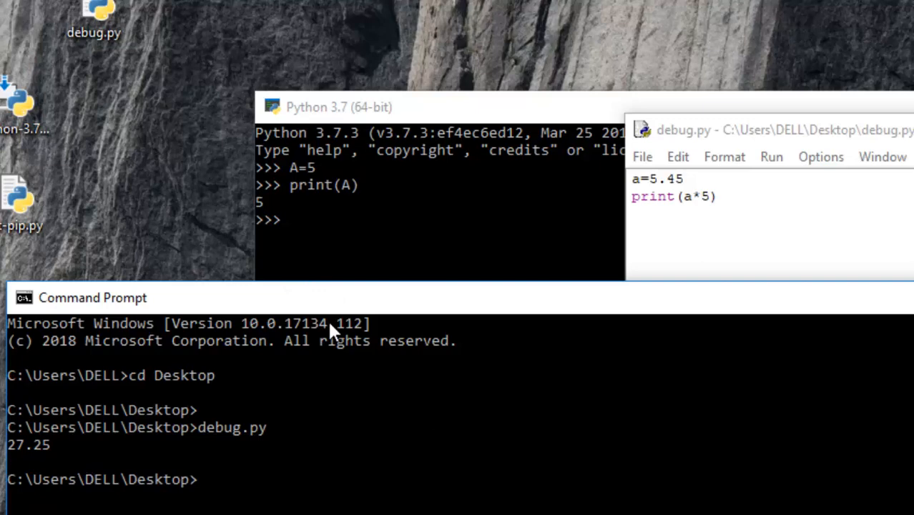
pyautogui.moveTo(93, 298); pyautogui.dragTo(310, 137)
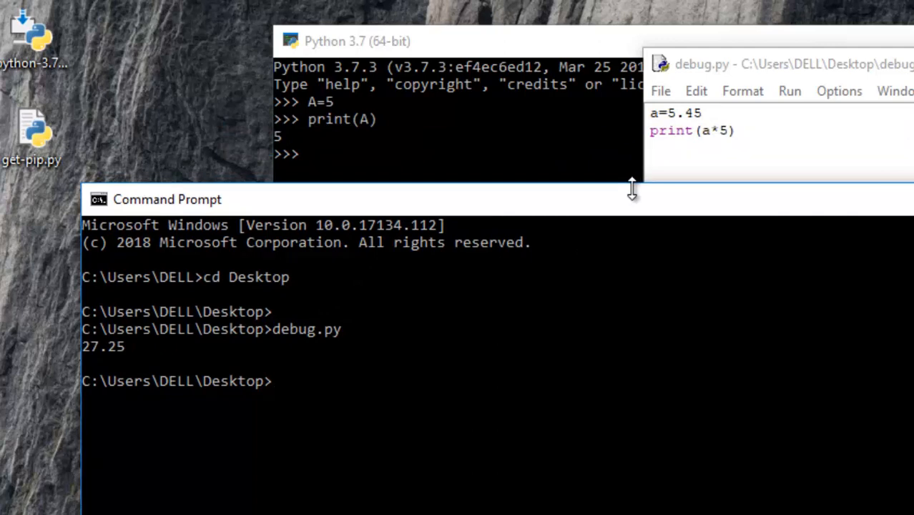
pyautogui.click(340, 362)
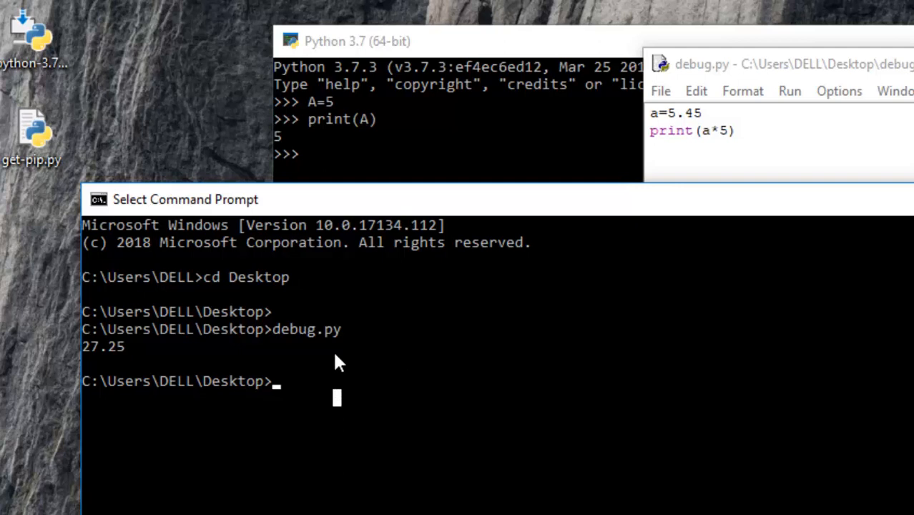
pyautogui.moveTo(330, 363)
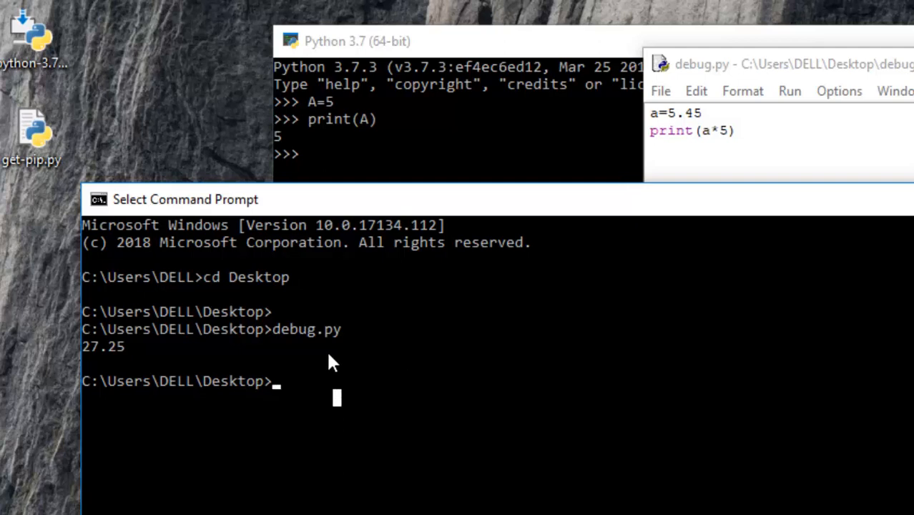
pyautogui.moveTo(289, 354)
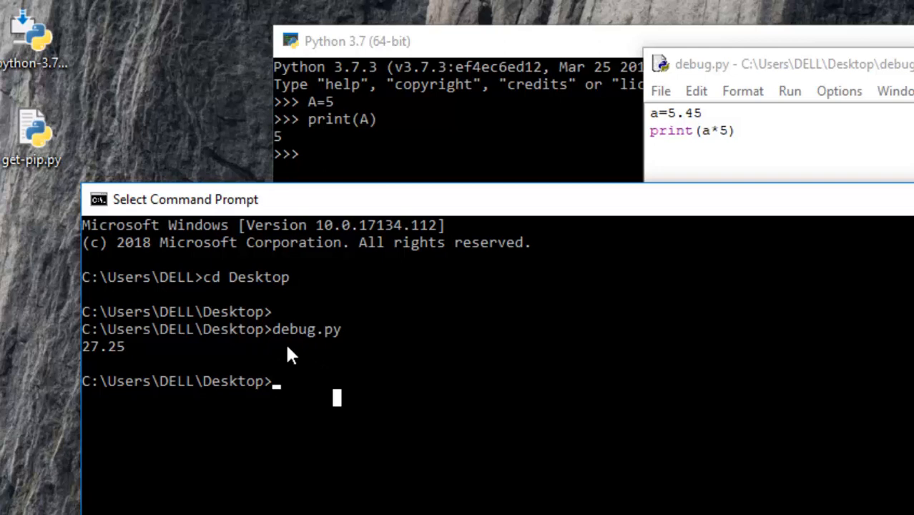
pyautogui.moveTo(373, 360)
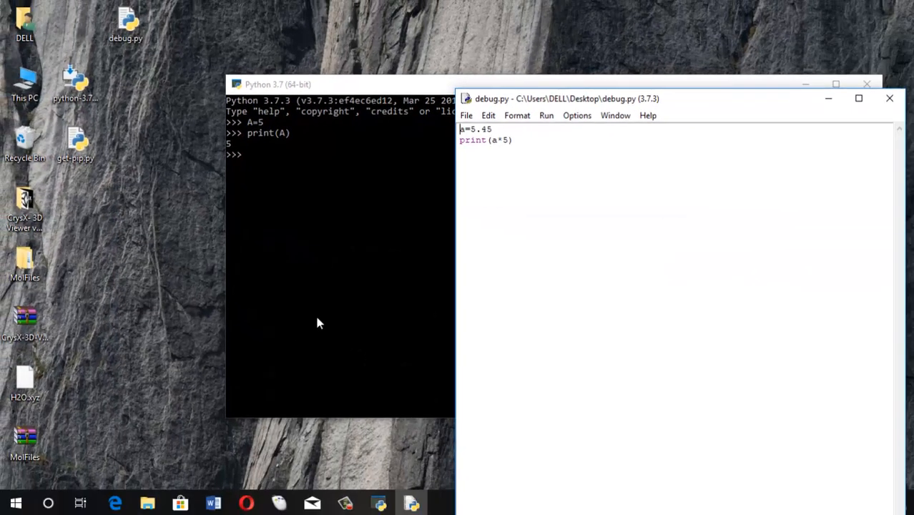
# Step: Bring Edge back and scroll through the 'How to Install PIP on Windows' guide
pyautogui.click(115, 503)
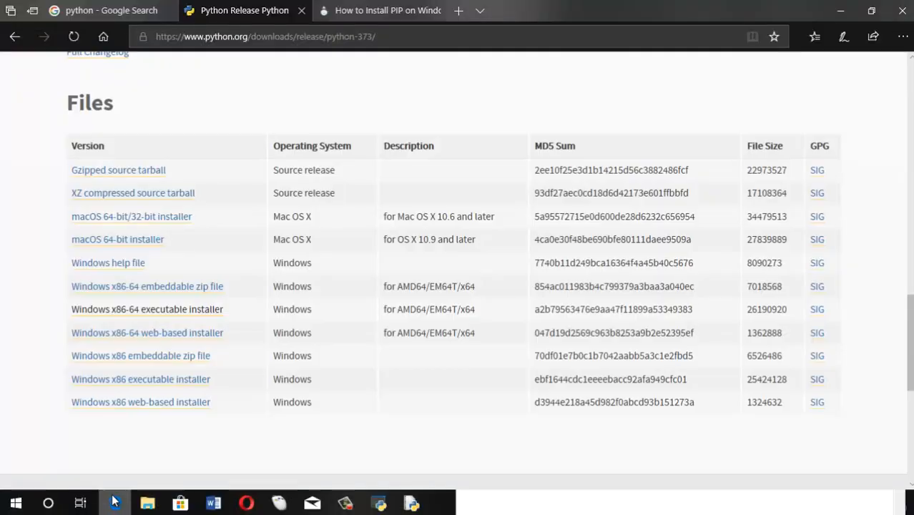
pyautogui.moveTo(433, 273)
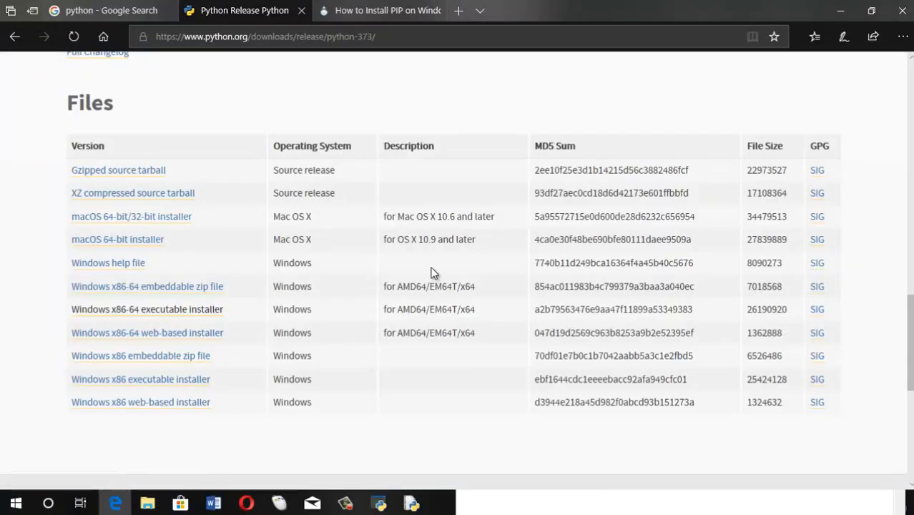
pyautogui.click(380, 10)
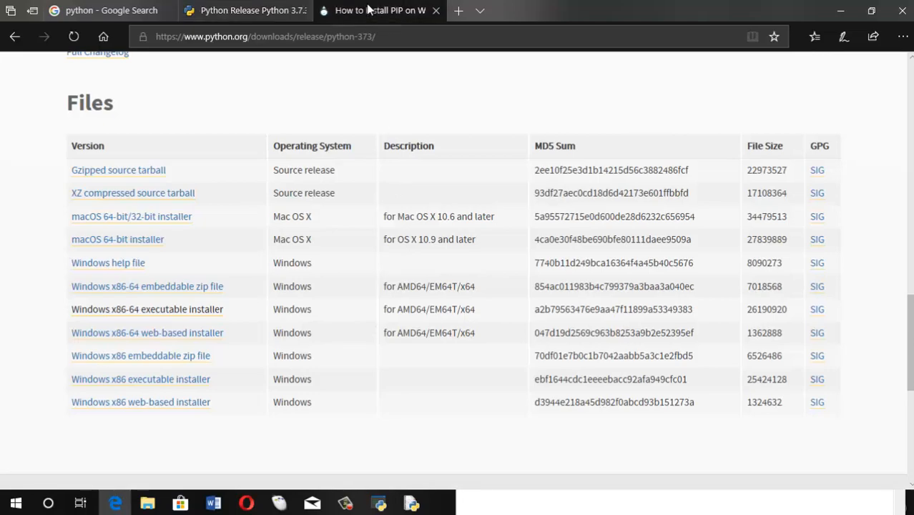
pyautogui.click(379, 10)
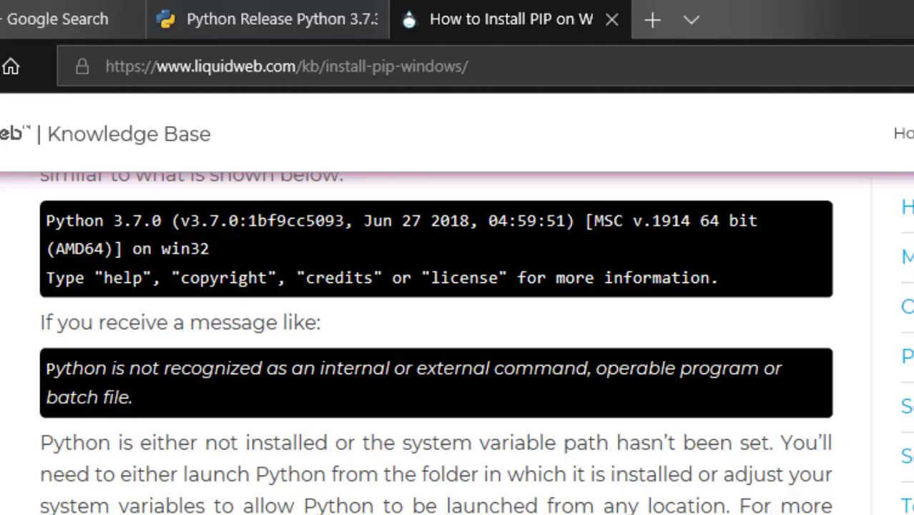
pyautogui.scroll(-3)
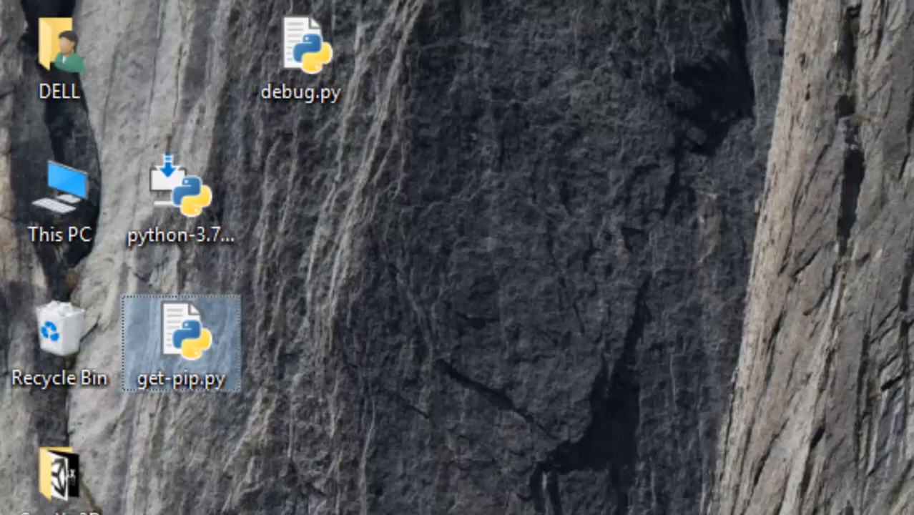
# Step: Open a new Command Prompt and run get-pip.py from the Desktop folder
pyautogui.click(16, 503)
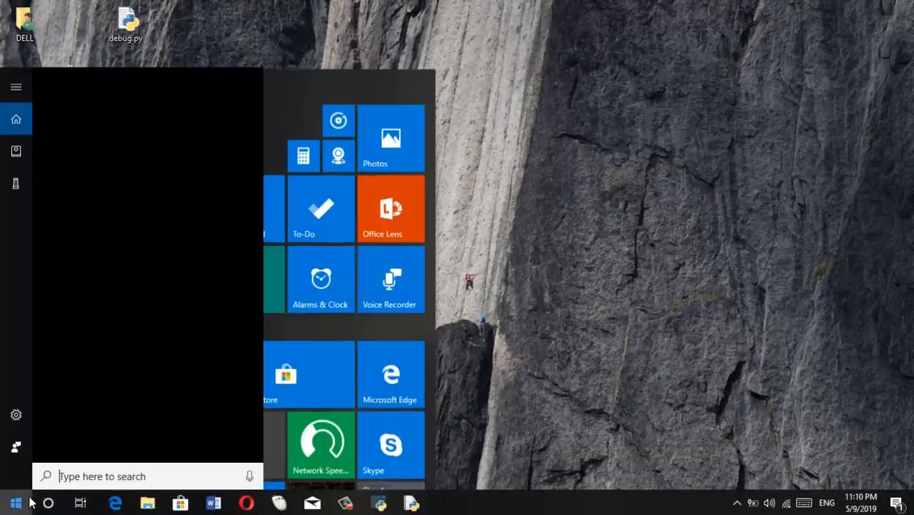
pyautogui.click(16, 503)
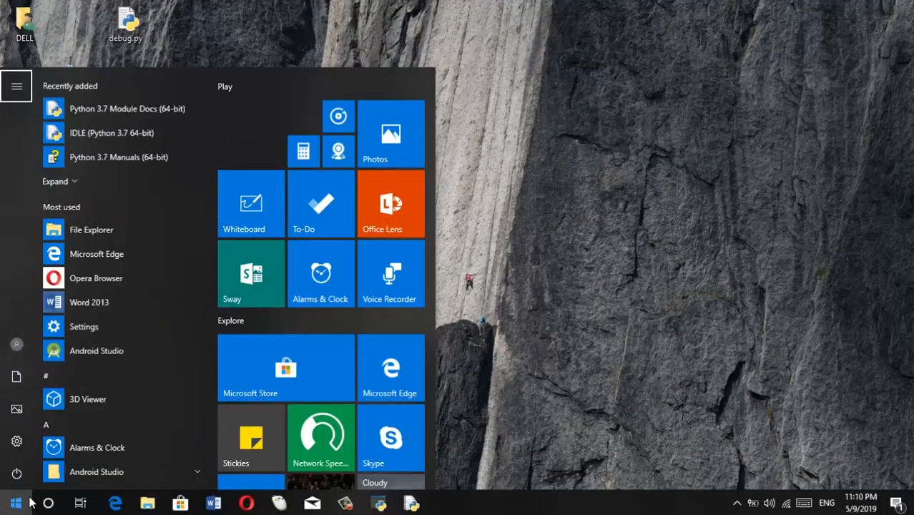
pyautogui.moveTo(164, 344)
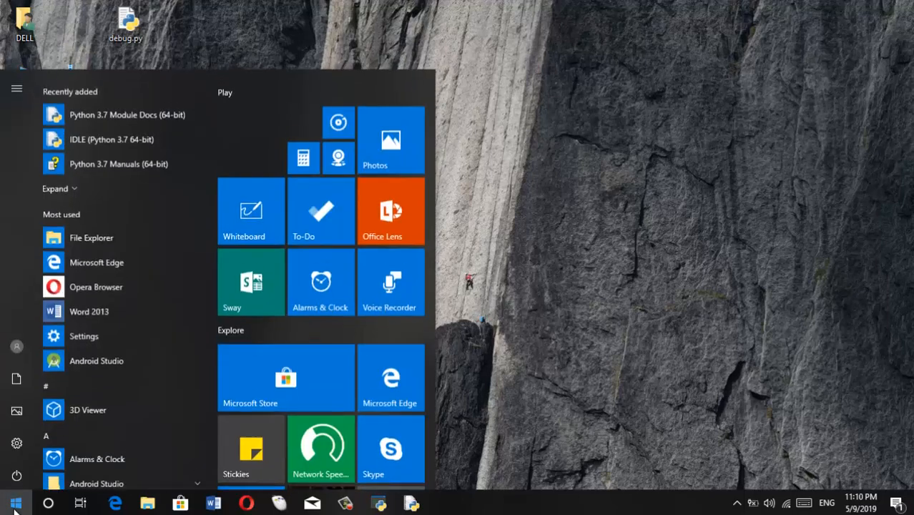
pyautogui.write('cmd')
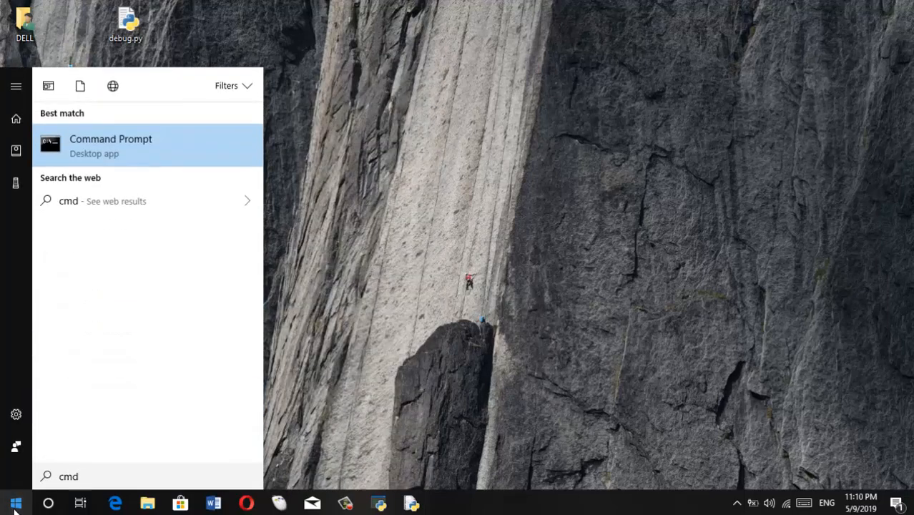
pyautogui.click(110, 145)
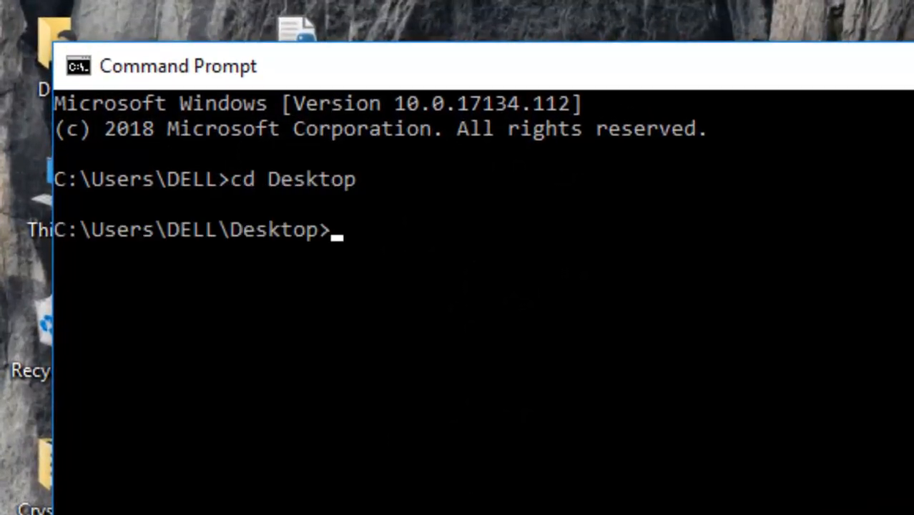
pyautogui.write('get-pip.py')
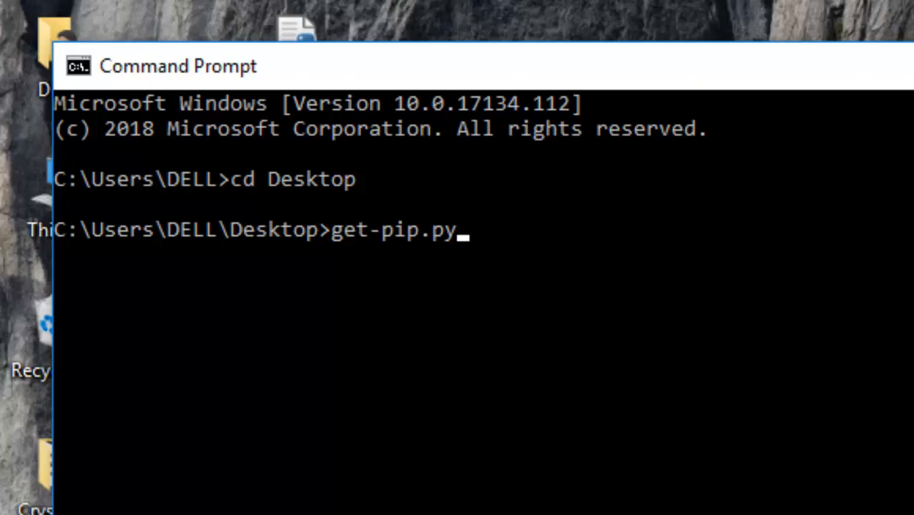
pyautogui.press('enter')
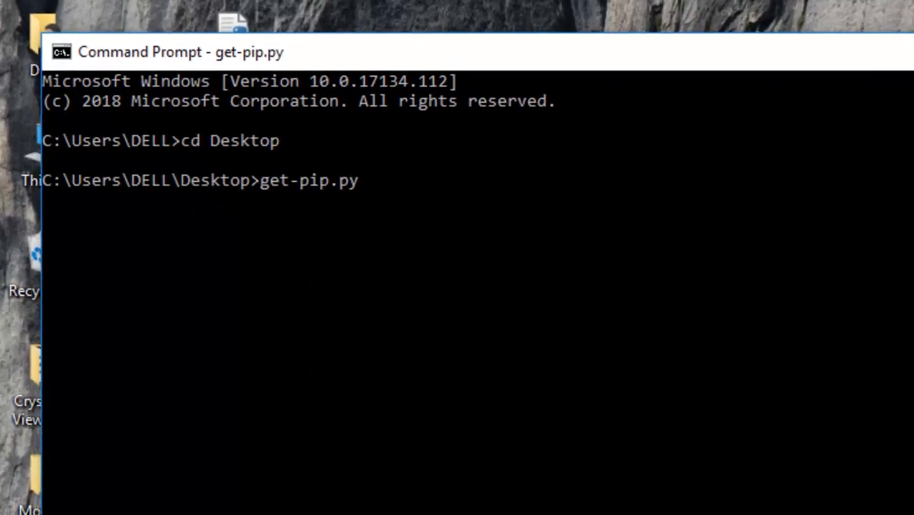
# Step: Let get-pip.py install pip 19.1.1 and wheel 0.33.2, then run pip for help
pyautogui.press('enter')
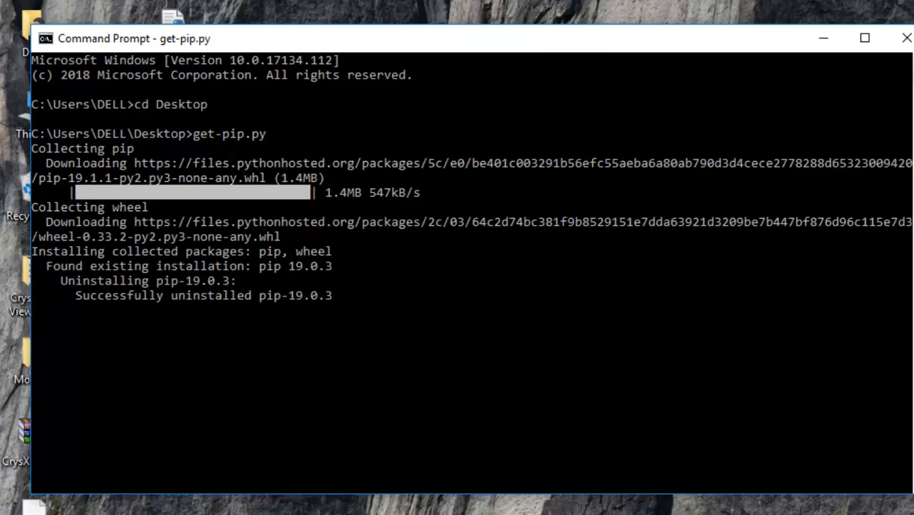
pyautogui.moveTo(179, 252)
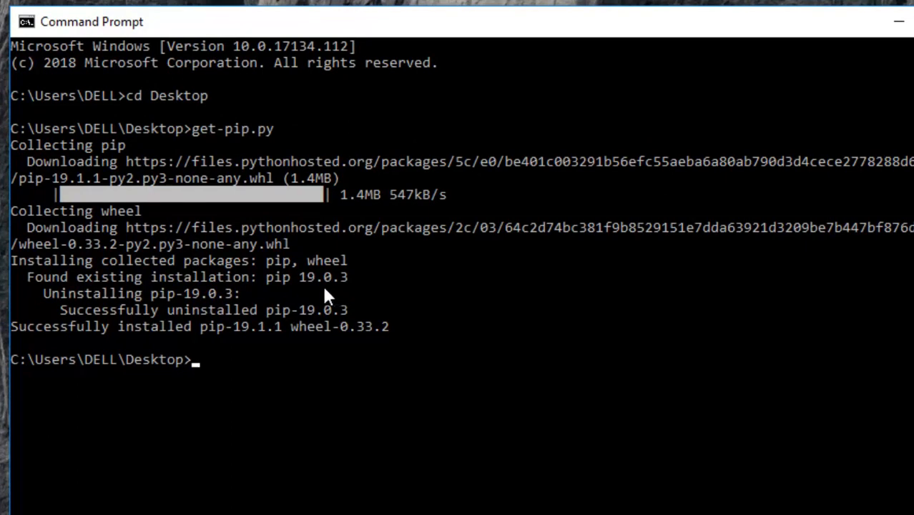
pyautogui.moveTo(286, 311)
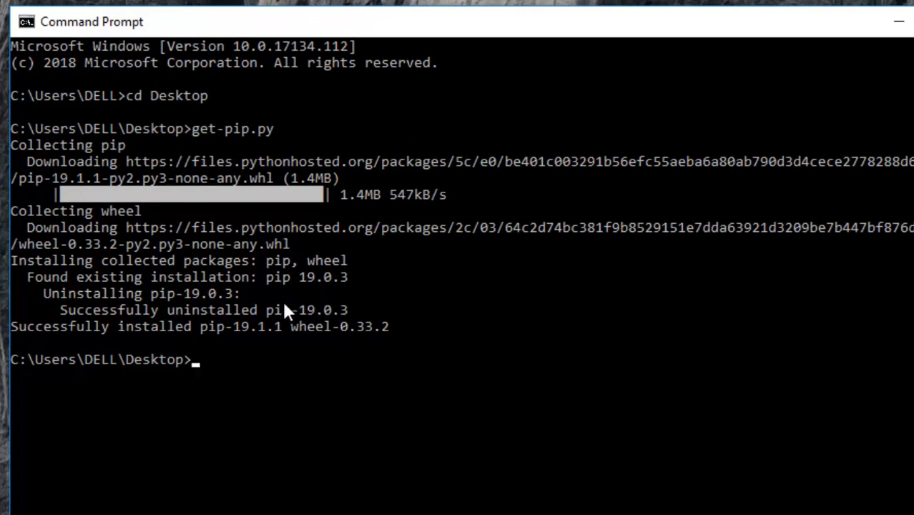
pyautogui.moveTo(229, 355)
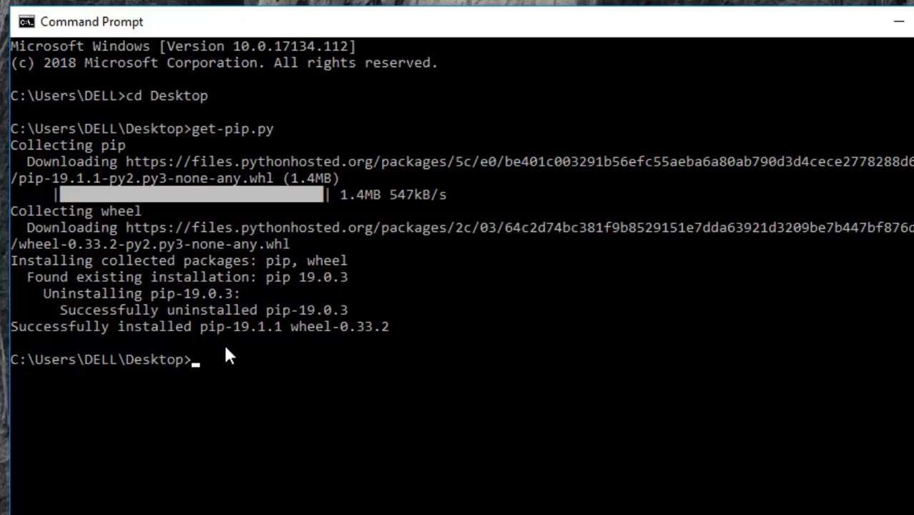
pyautogui.moveTo(201, 375)
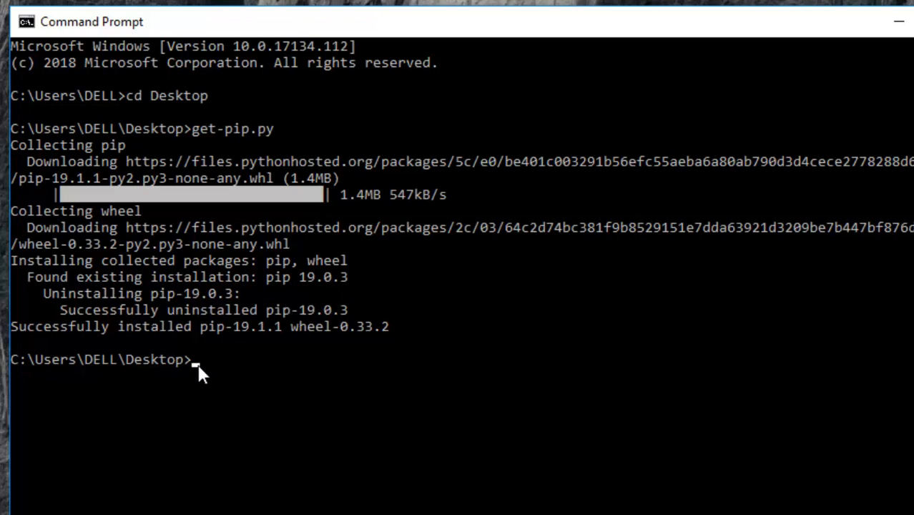
pyautogui.moveTo(228, 356)
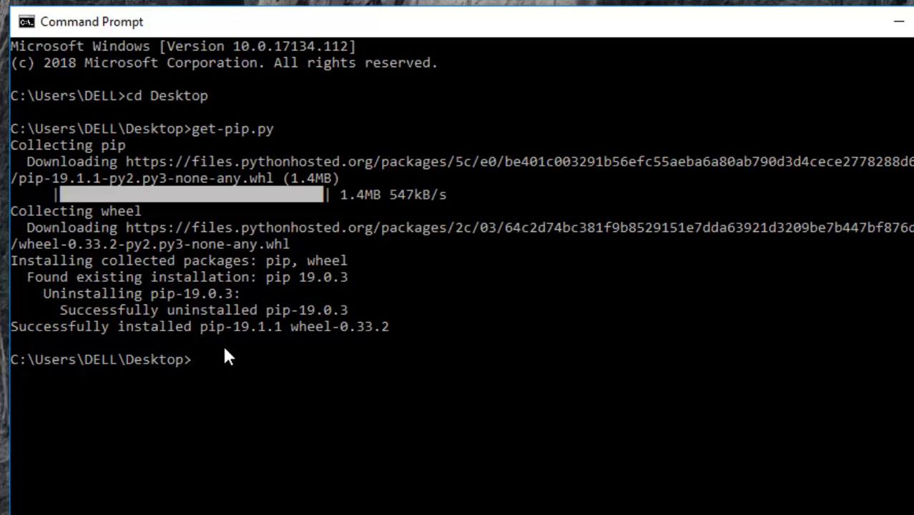
pyautogui.write('pip')
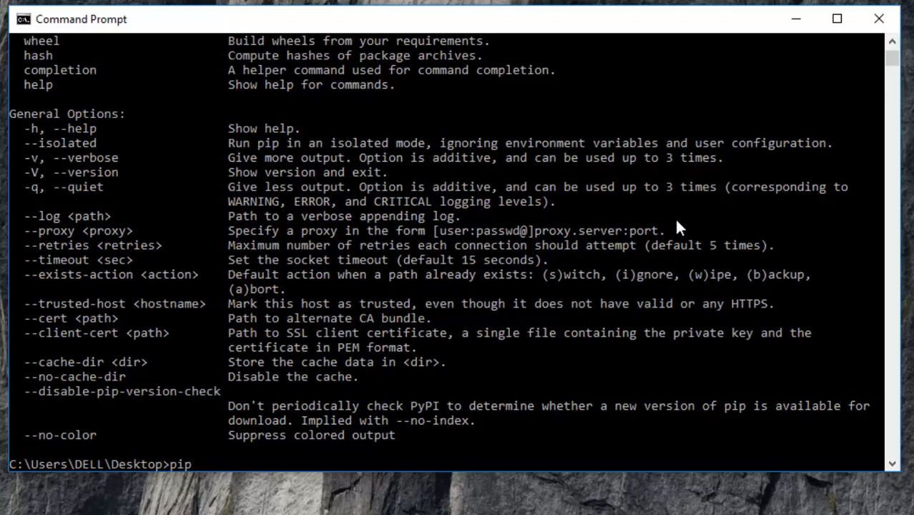
# Step: Run pip install numpy, retrying after the no-matching-distribution error to get numpy 1.16.3
pyautogui.write('insta')
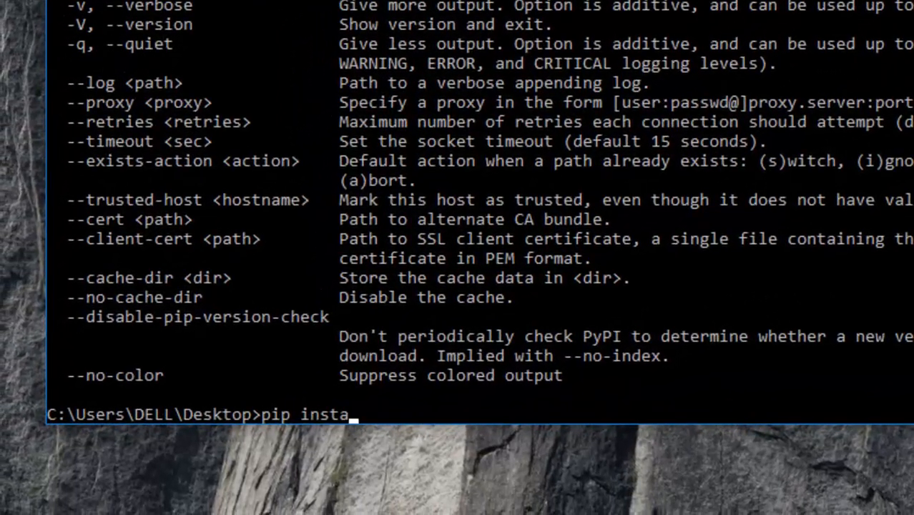
pyautogui.write('ll numpy')
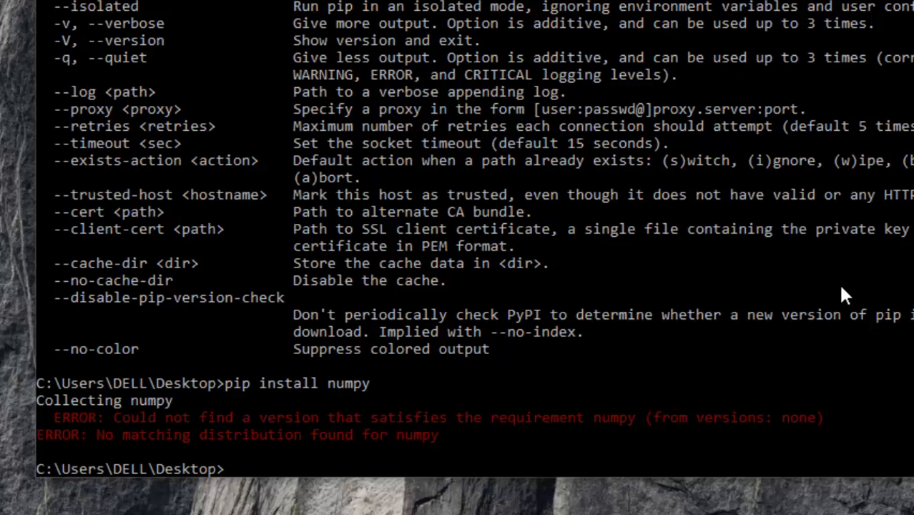
pyautogui.write('pip install numpy')
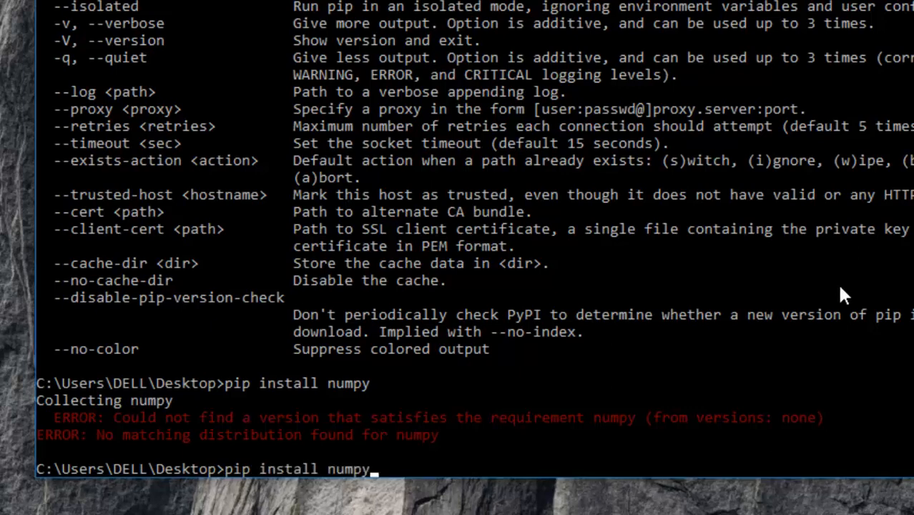
pyautogui.press('Enter')
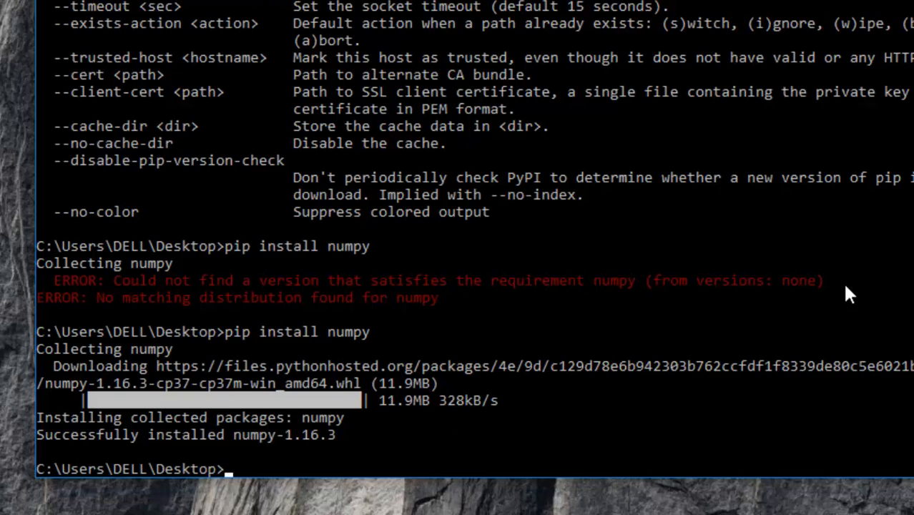
# Step: Run pip install scipy and wait for scipy 1.2.1 to finish installing
pyautogui.write('pip install num')
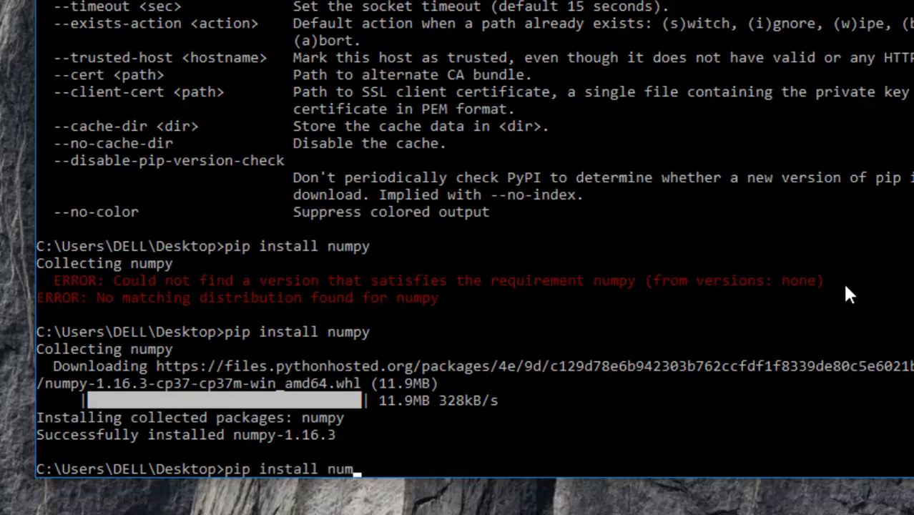
pyautogui.write('sc')
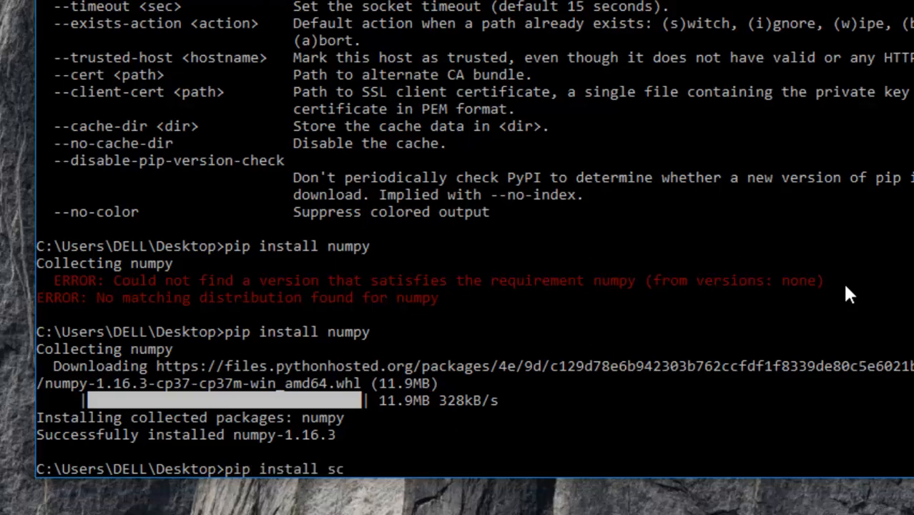
pyautogui.write('ipy')
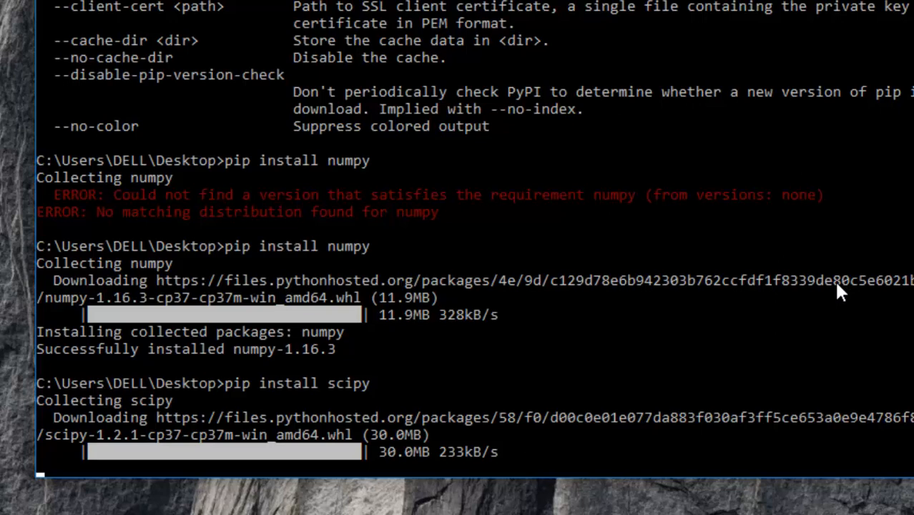
pyautogui.scroll(-3)
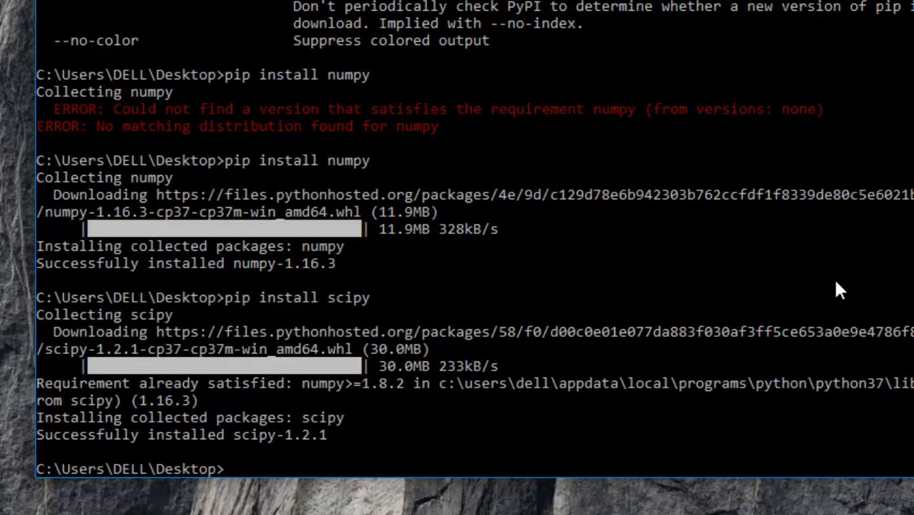
# Step: Install sympy 1.4 and its mpmath dependency with pip install sympy
pyautogui.write('pip install scip')
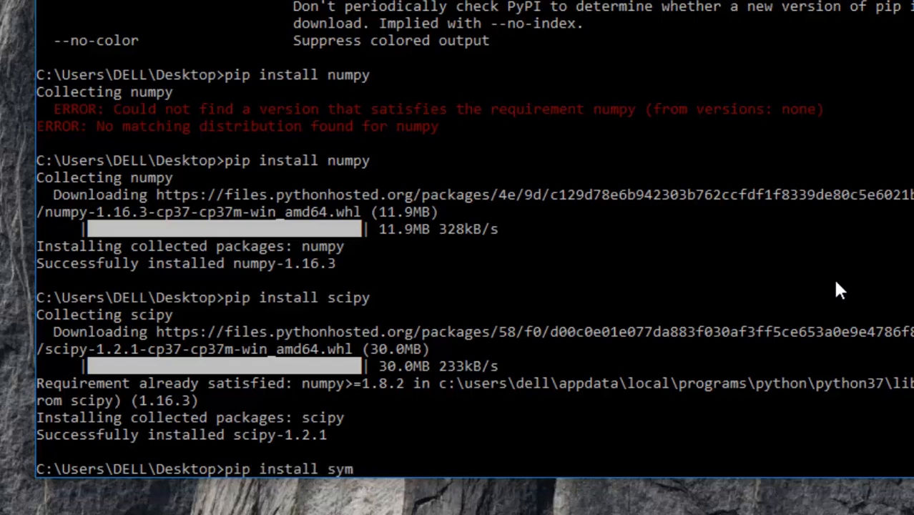
pyautogui.write('py')
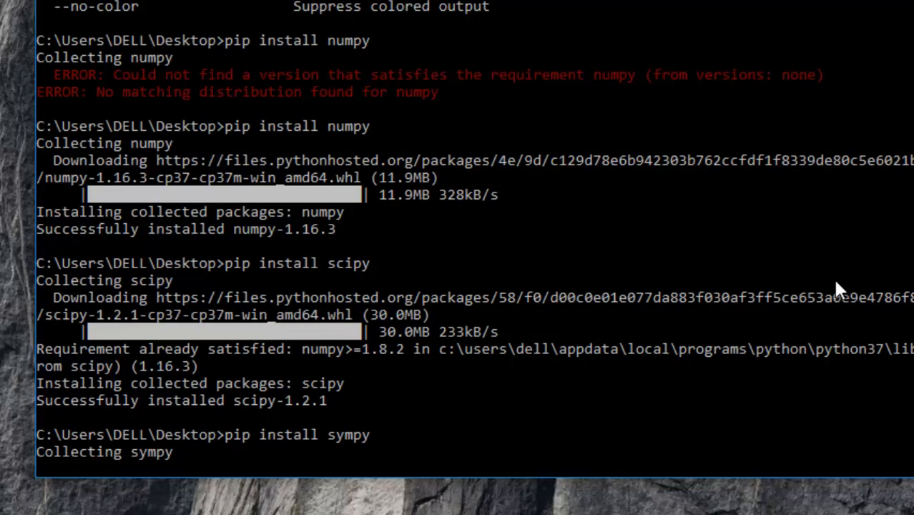
pyautogui.scroll(-3)
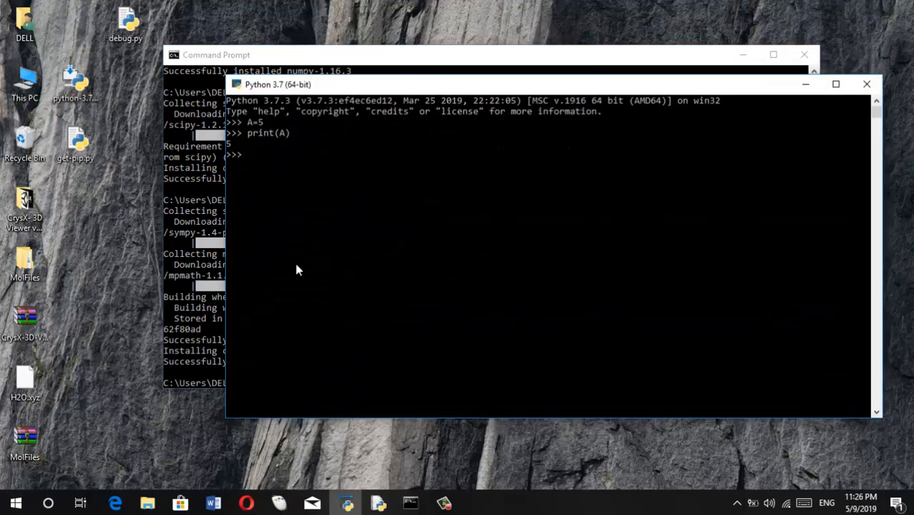
# Step: Launch Python 3.7 from Start and run import numpy, import scipy and import sympy
pyautogui.click(16, 503)
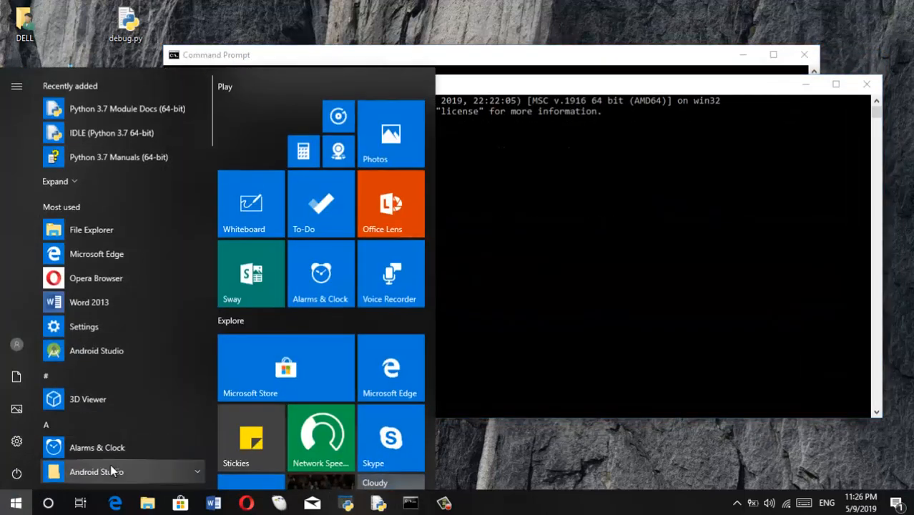
pyautogui.write('python')
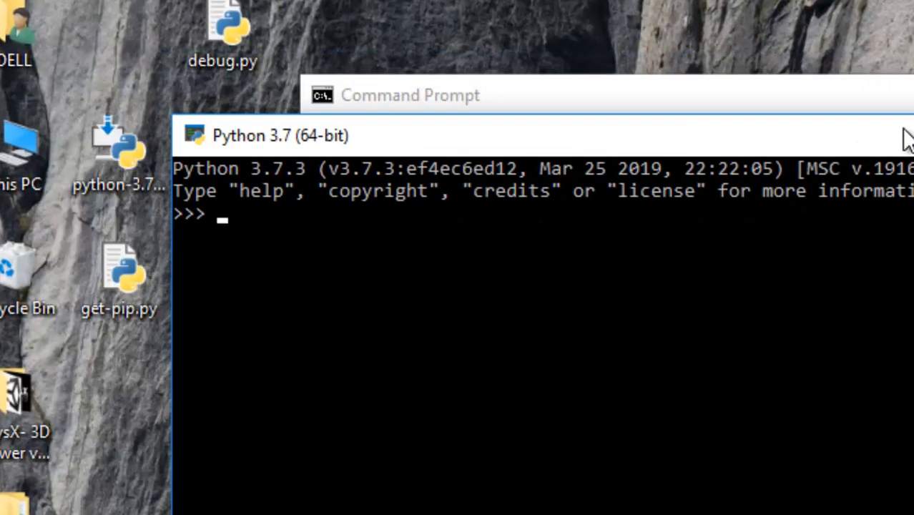
pyautogui.write('import mun')
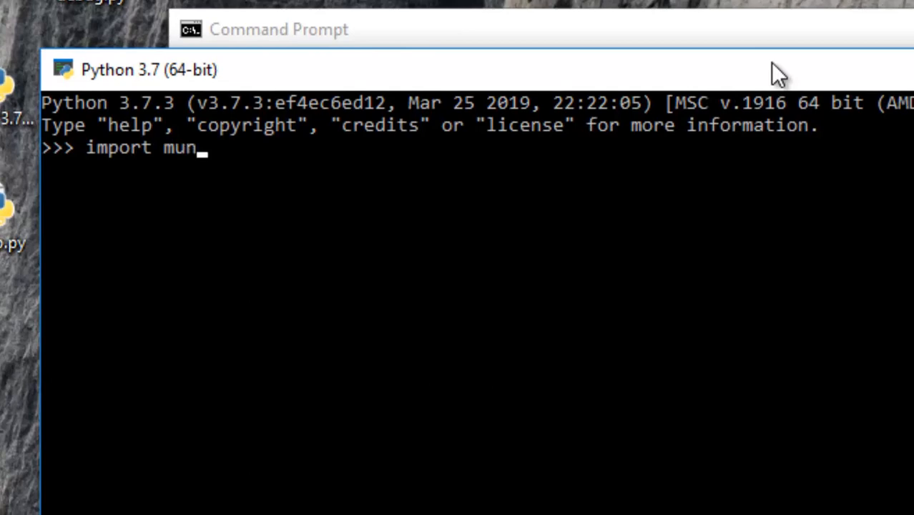
pyautogui.write('numpy')
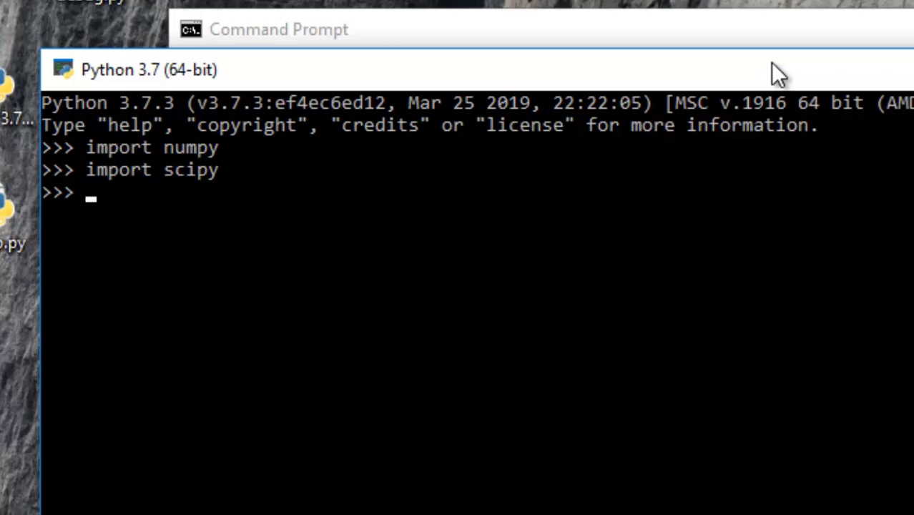
pyautogui.write('import scpy')
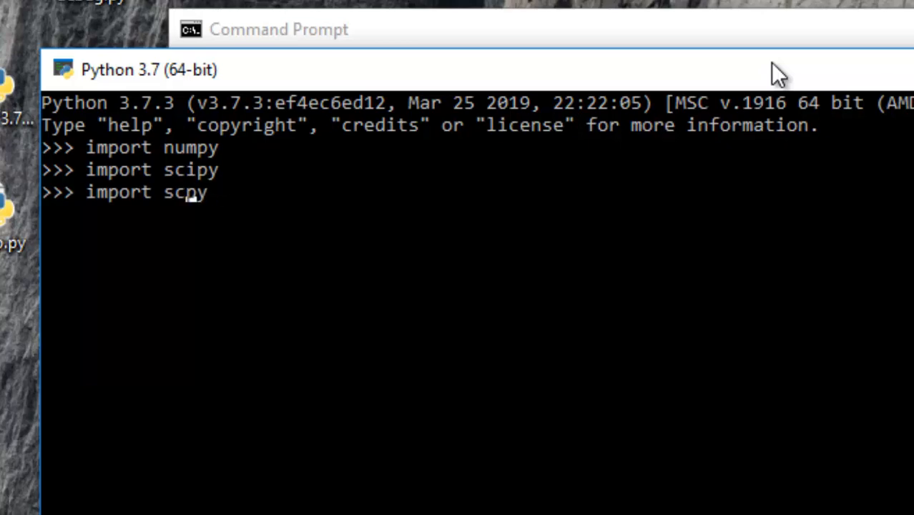
pyautogui.write('sympy')
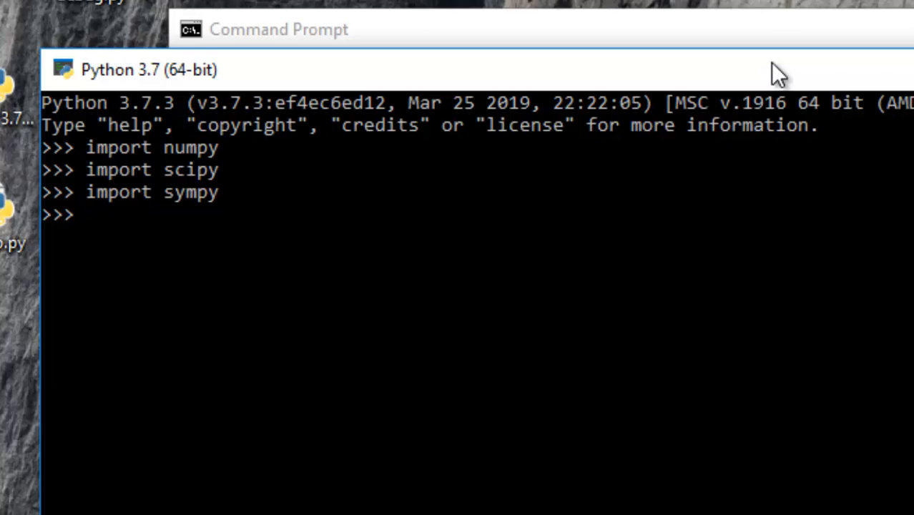
pyautogui.moveTo(752, 82)
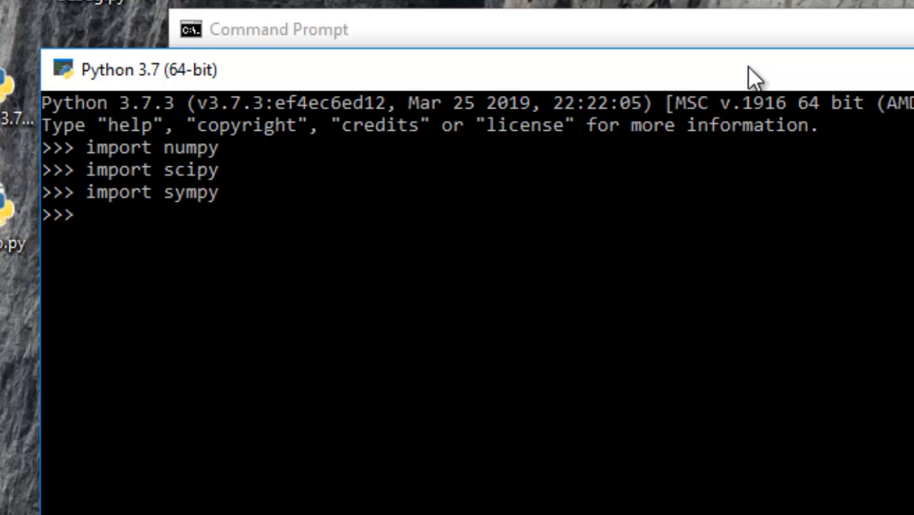